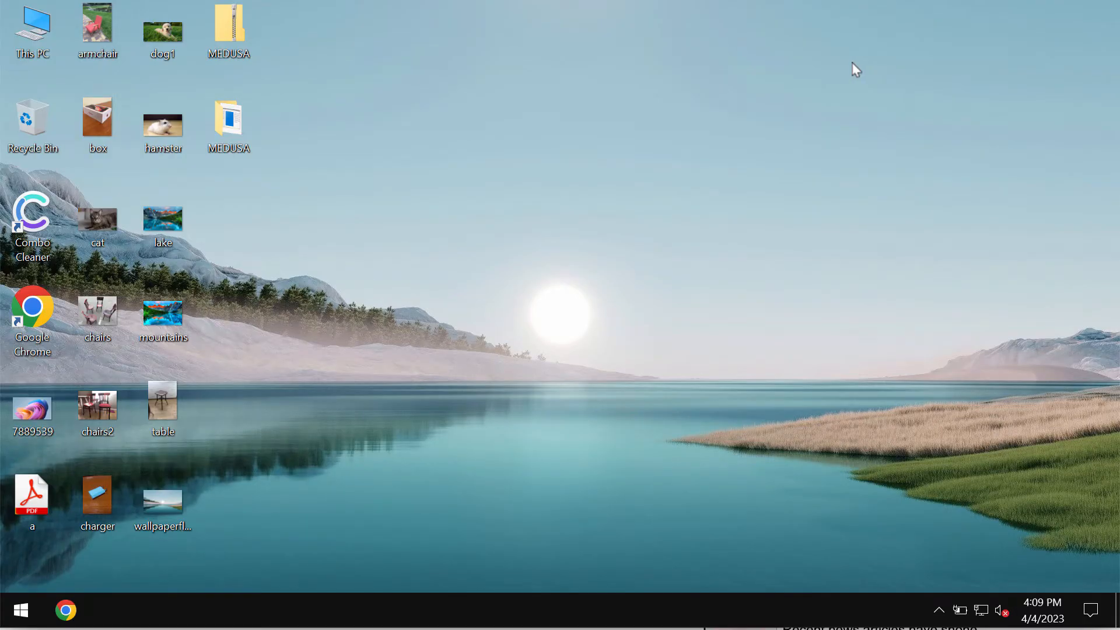
mouse_move(351, 232)
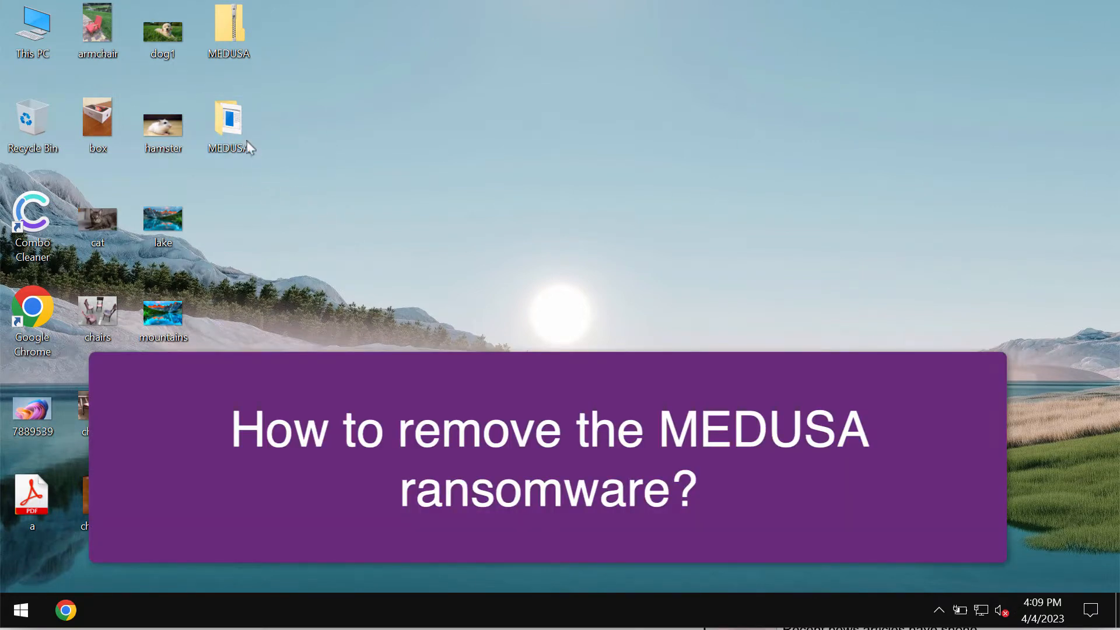
View the MEDUSA folder and the armchair, chairs and wallpaper photos.
double_click(229, 121)
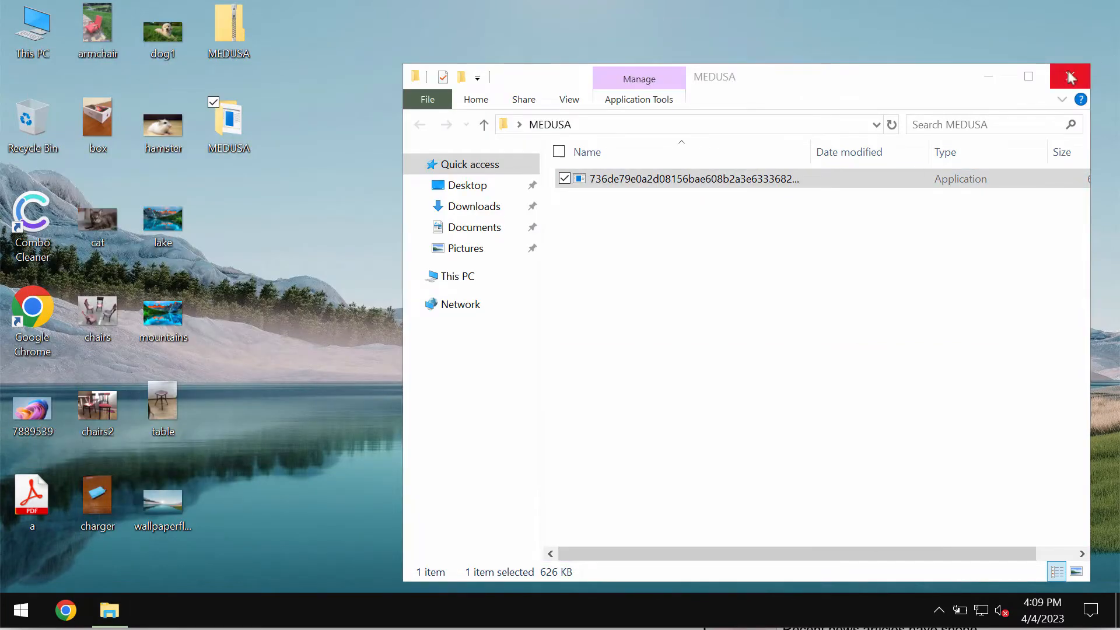
left_click(1069, 76)
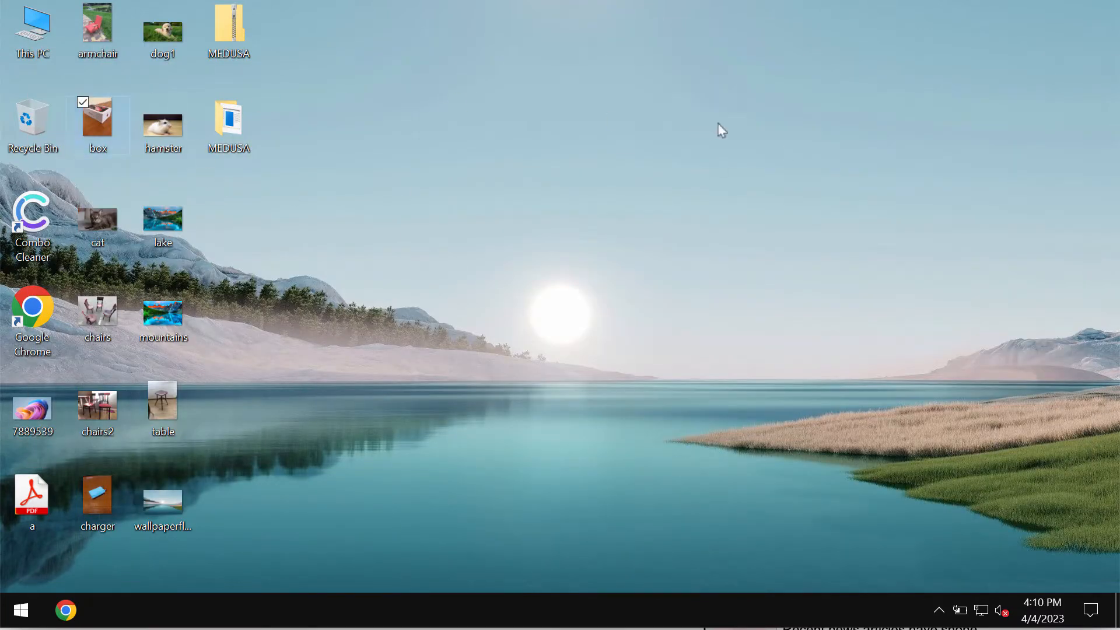
mouse_move(885, 129)
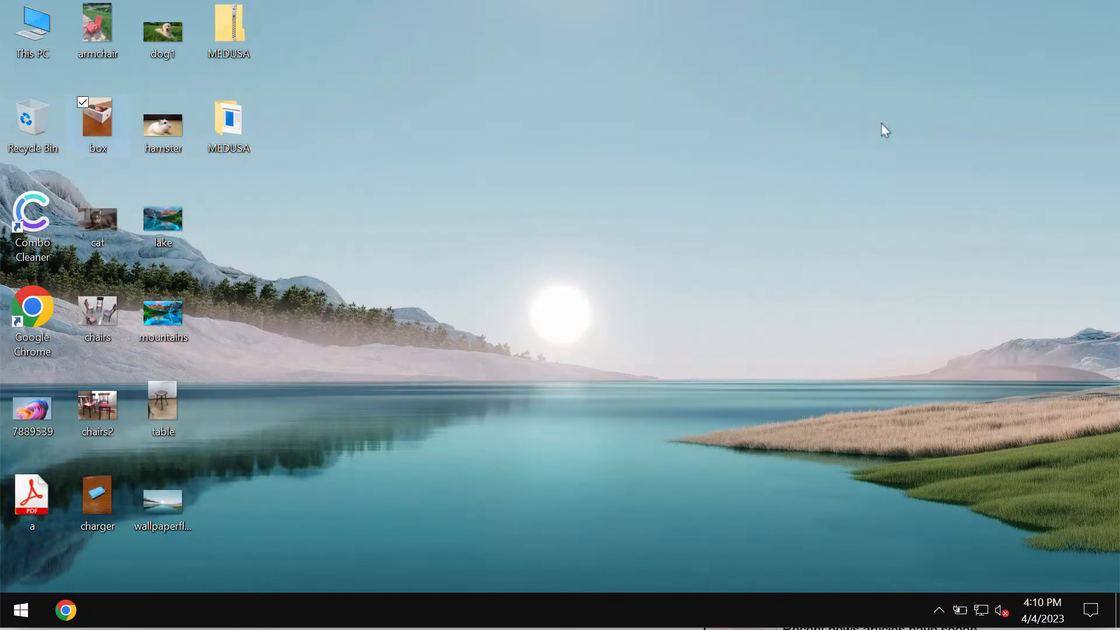
double_click(97, 25)
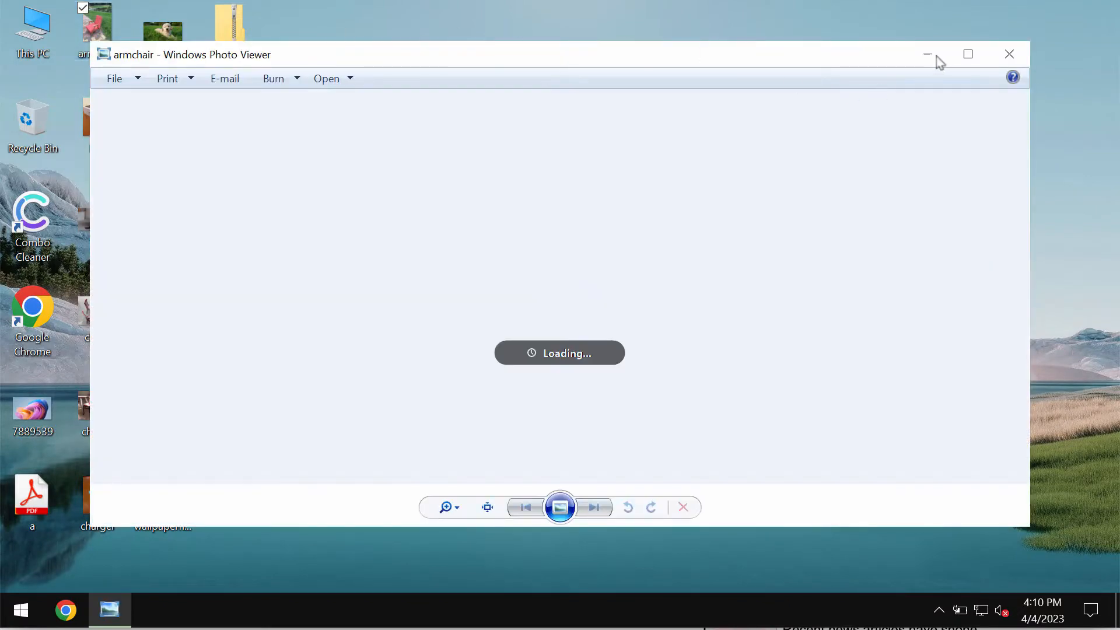
left_click(1008, 54)
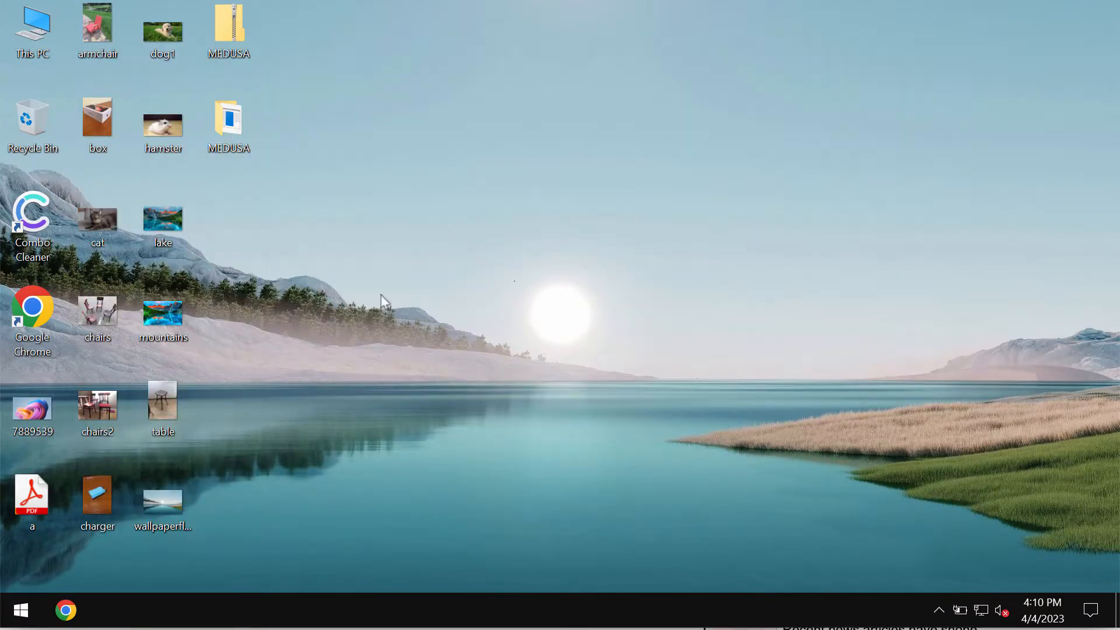
double_click(97, 316)
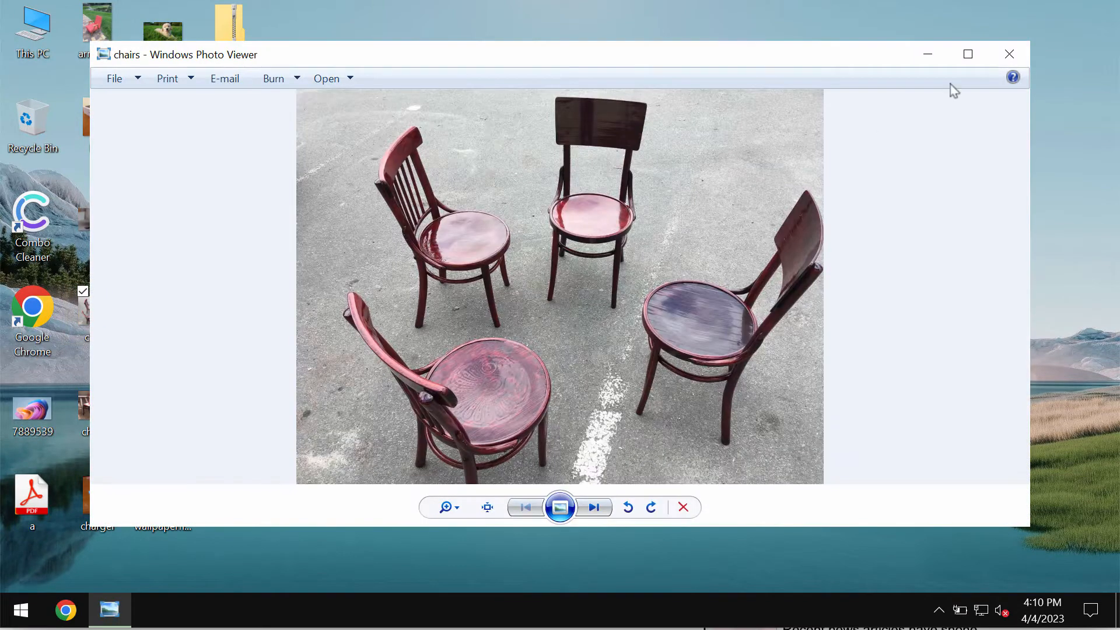
left_click(1008, 54)
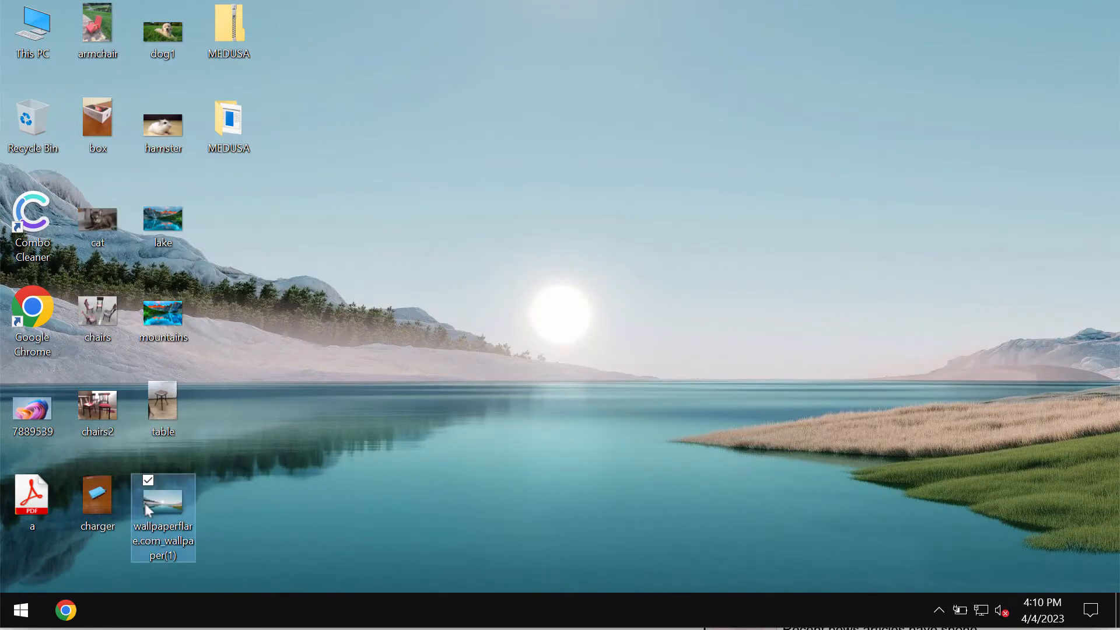
double_click(163, 499)
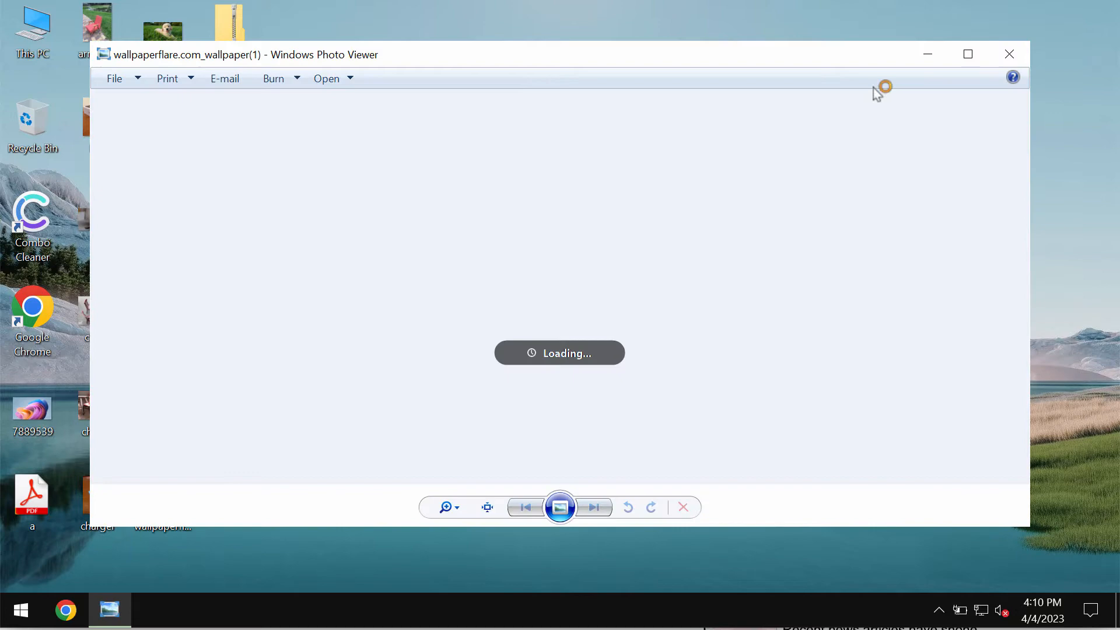
left_click(1008, 54)
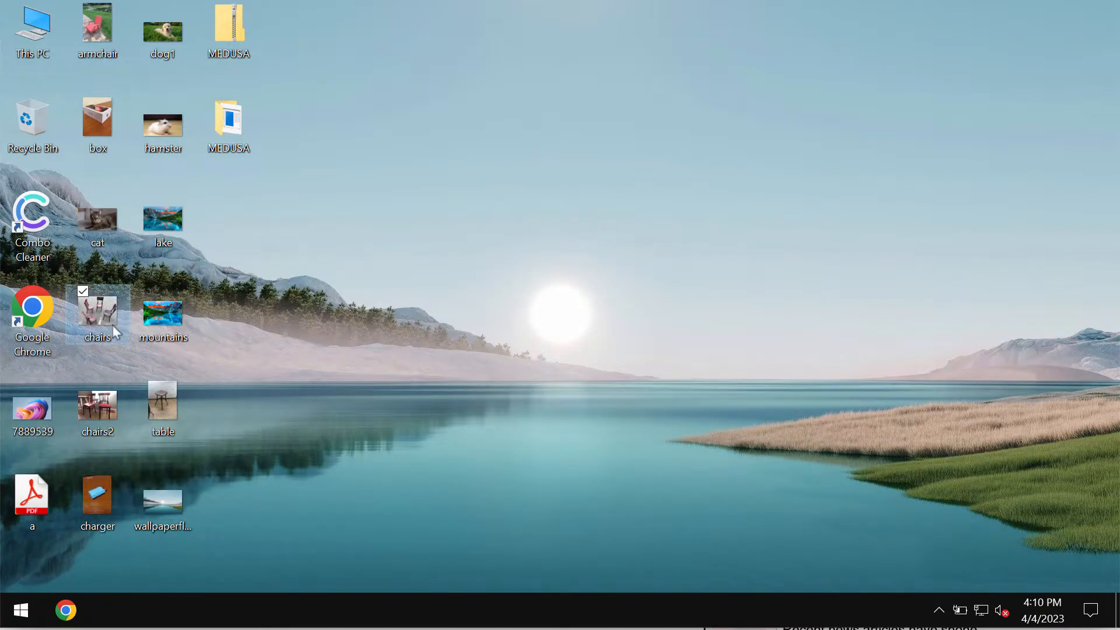
mouse_move(861, 108)
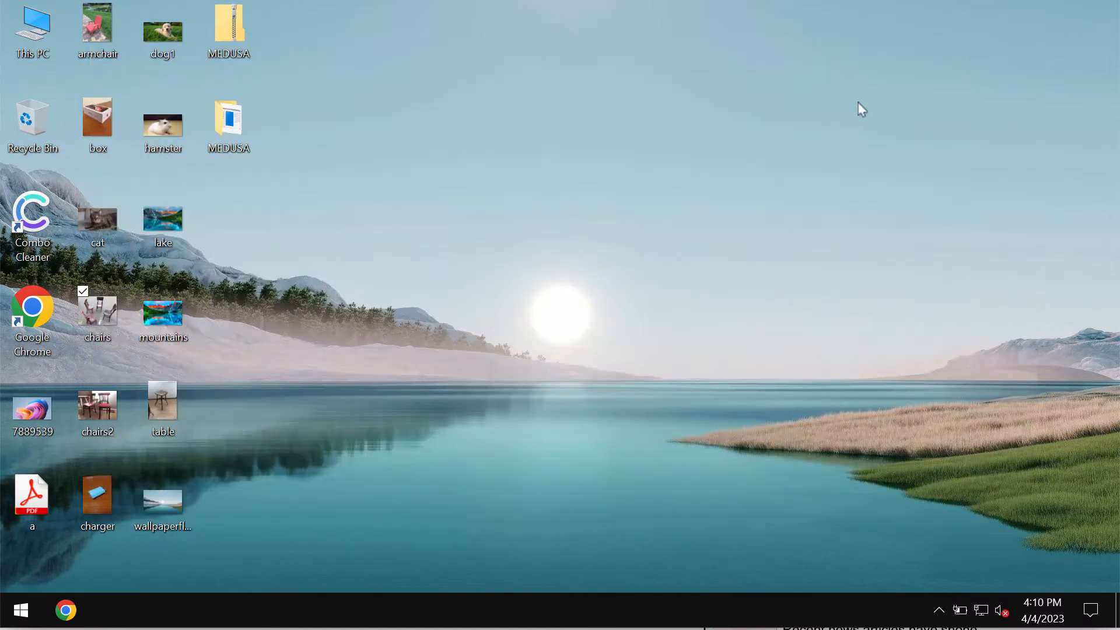
double_click(228, 119)
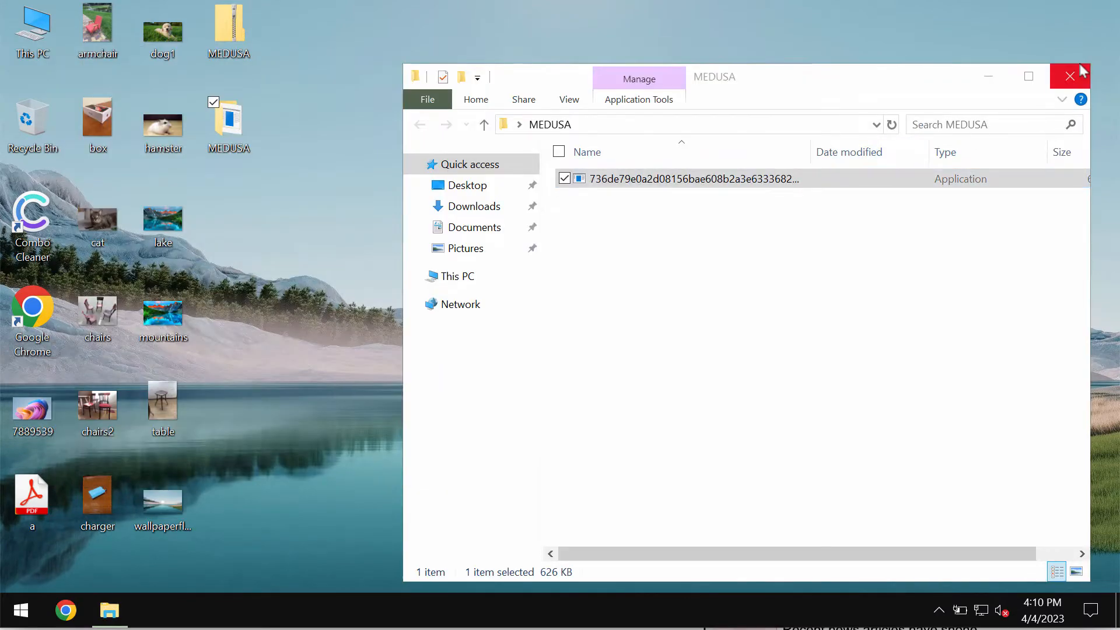
left_click(1069, 76)
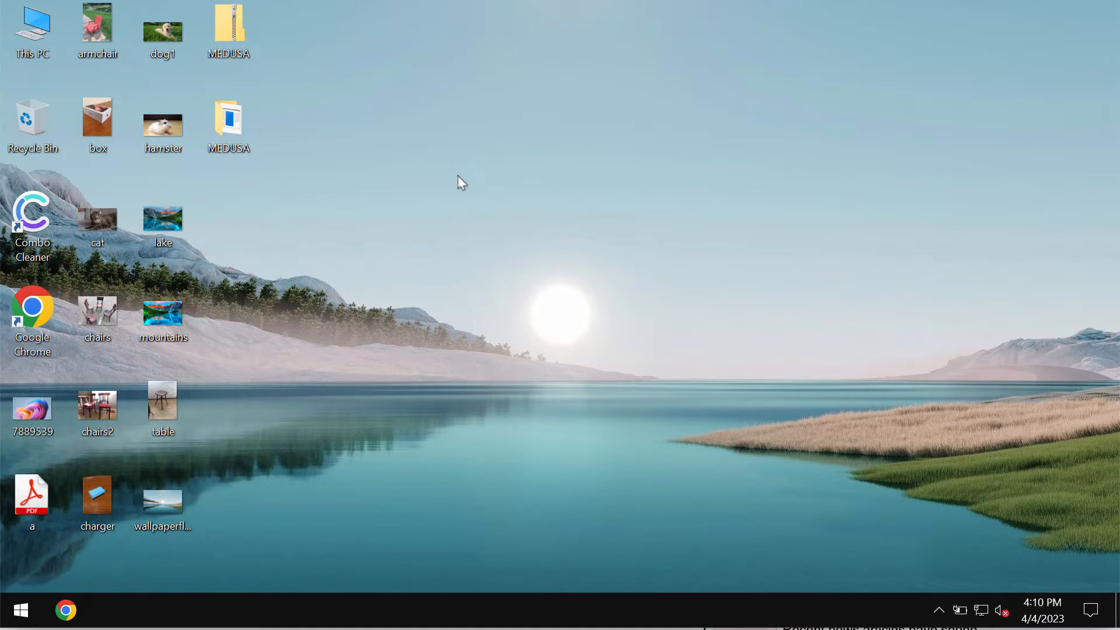
mouse_move(462, 178)
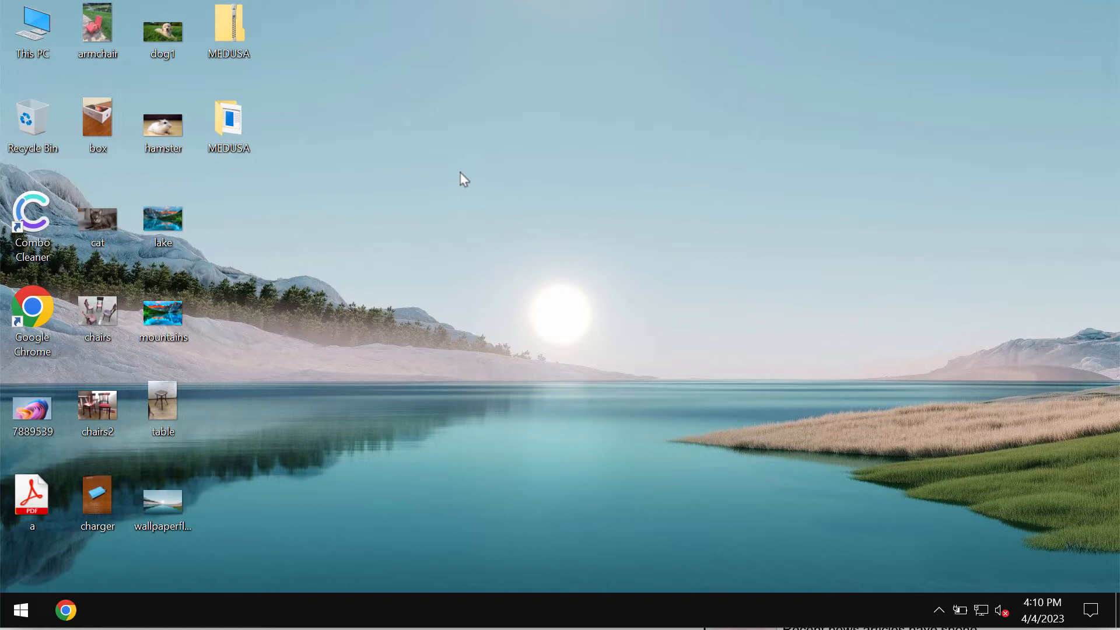
mouse_move(416, 343)
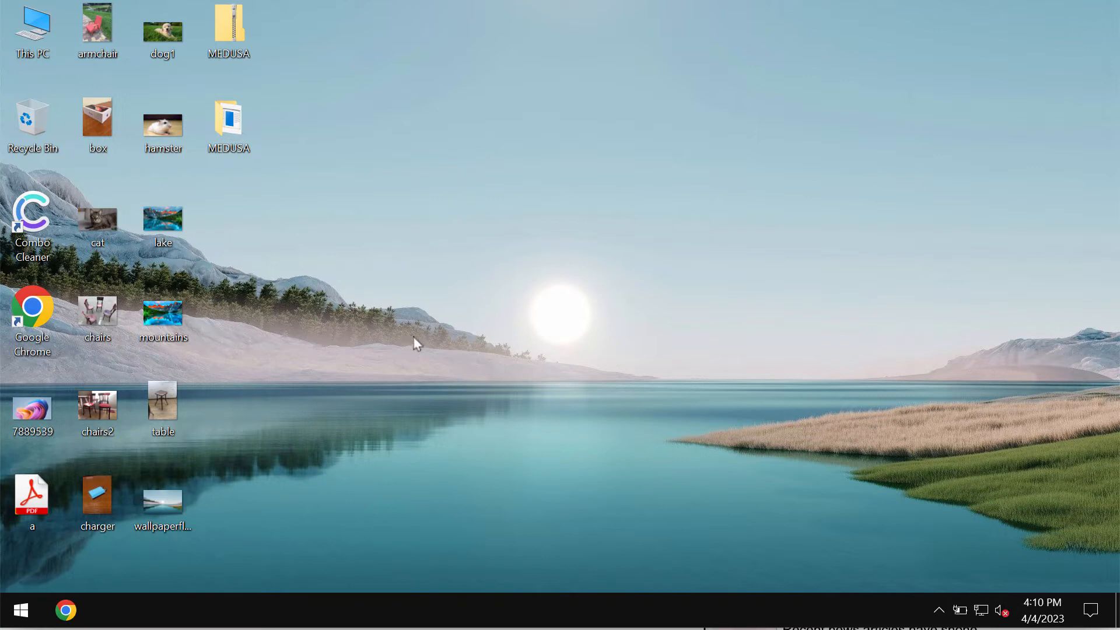
mouse_move(417, 258)
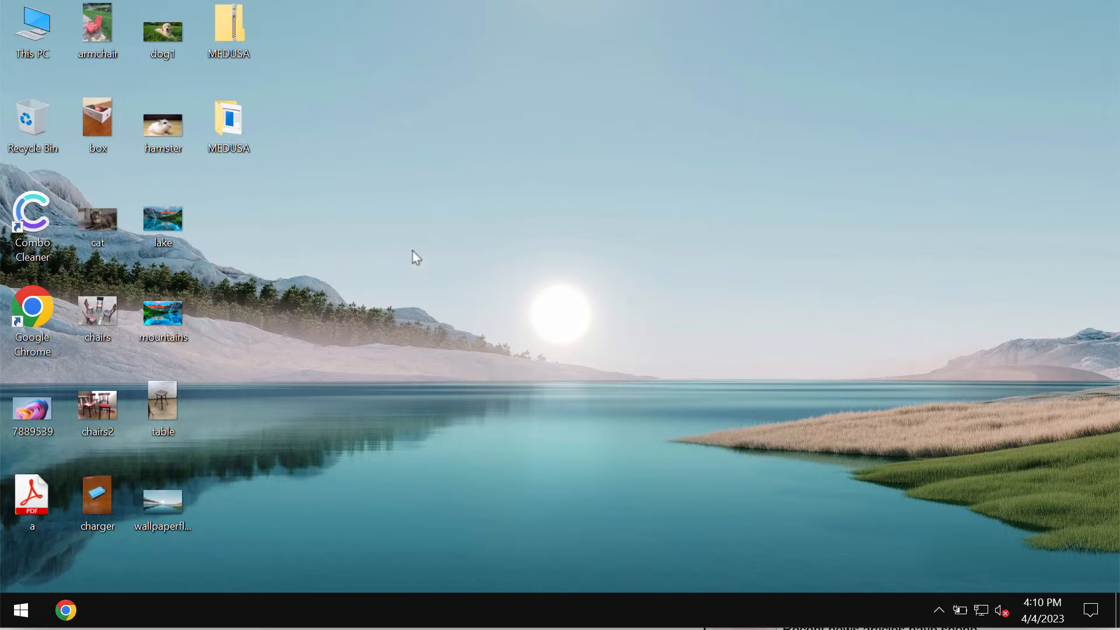
mouse_move(368, 354)
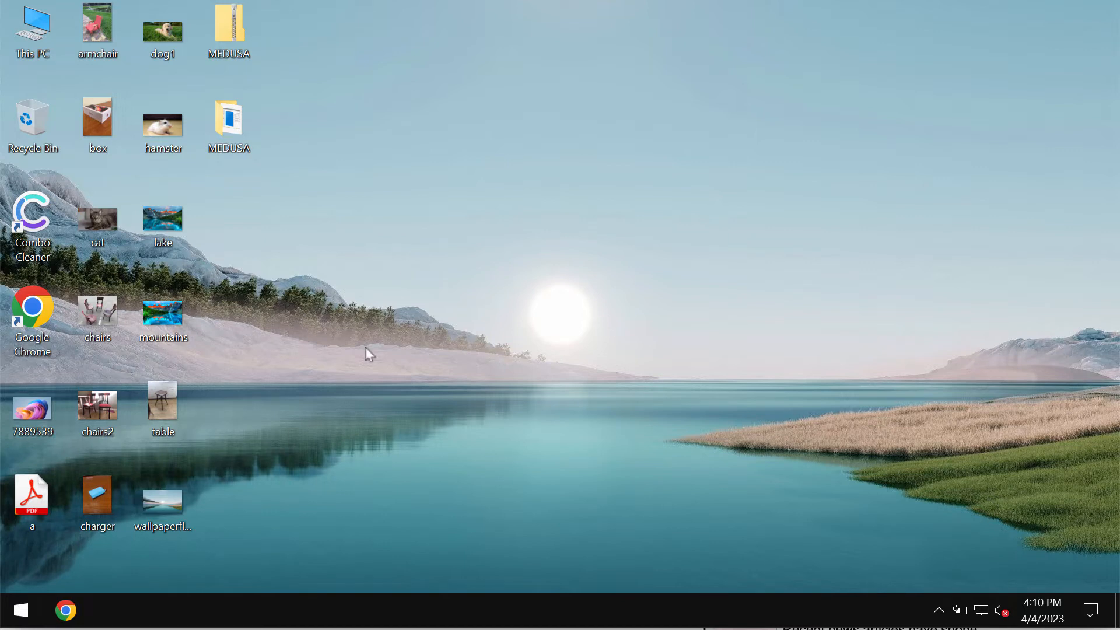
mouse_move(305, 327)
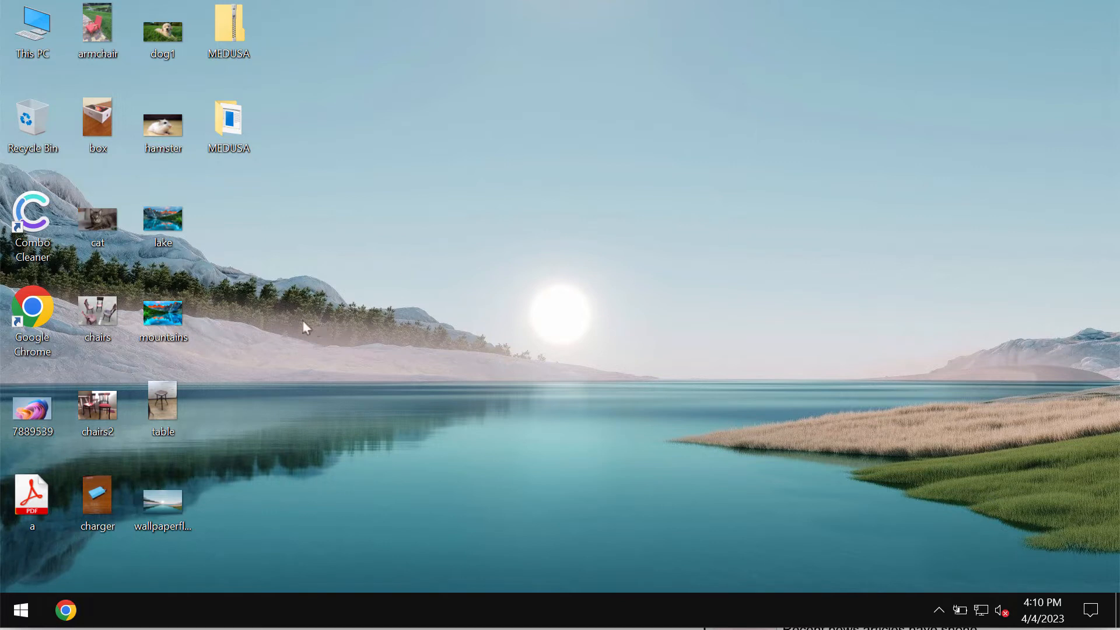
mouse_move(270, 565)
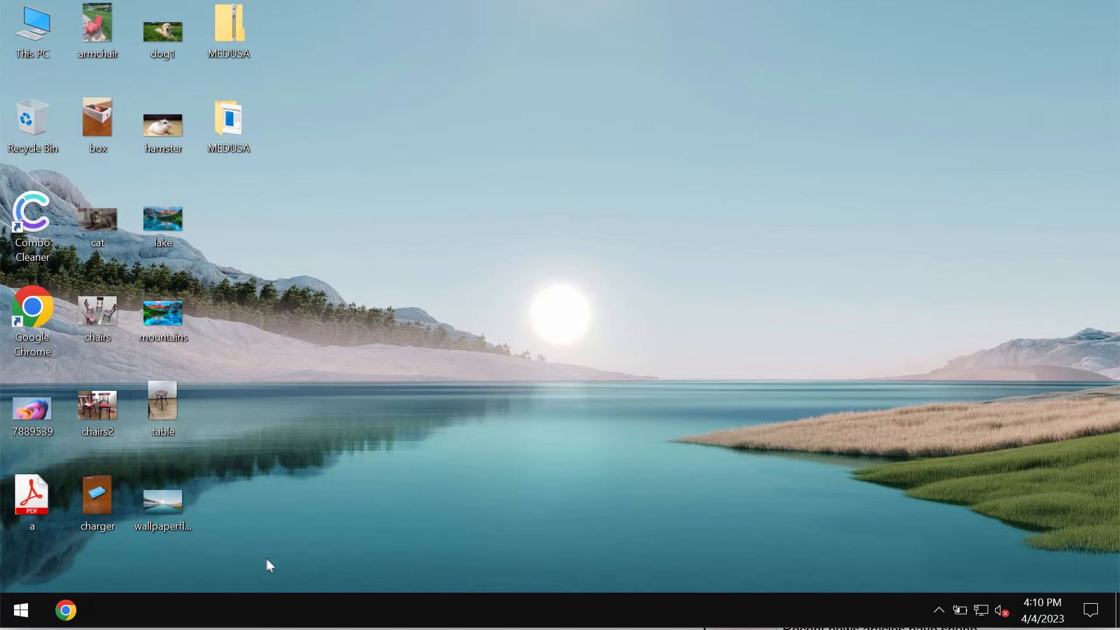
mouse_move(640, 617)
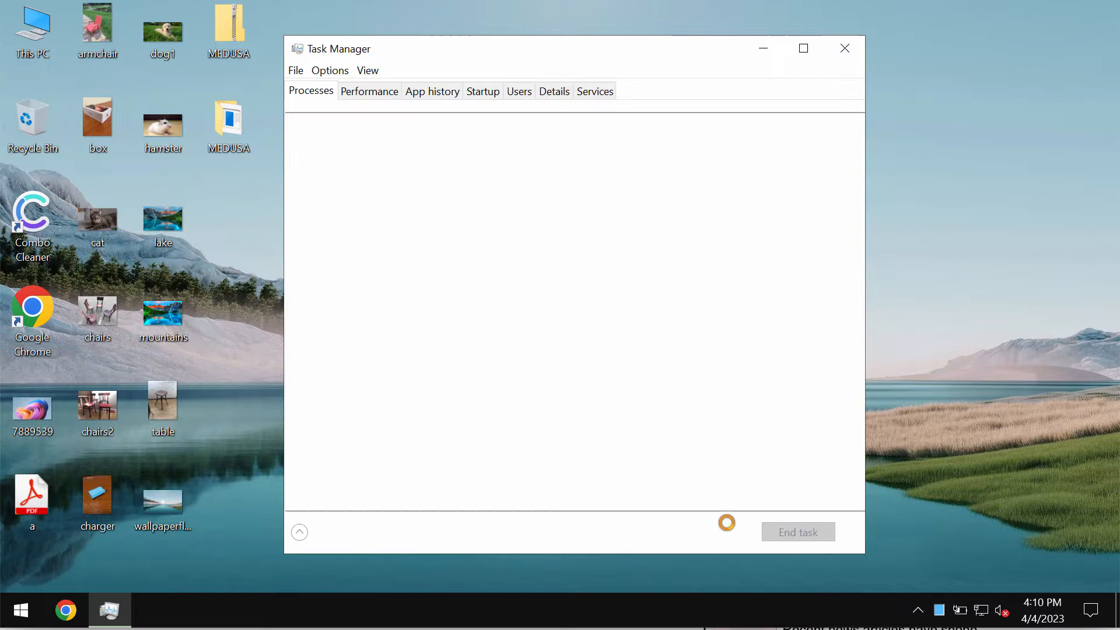
Expand Task Manager's process list and end the hex-named background process.
left_click(299, 531)
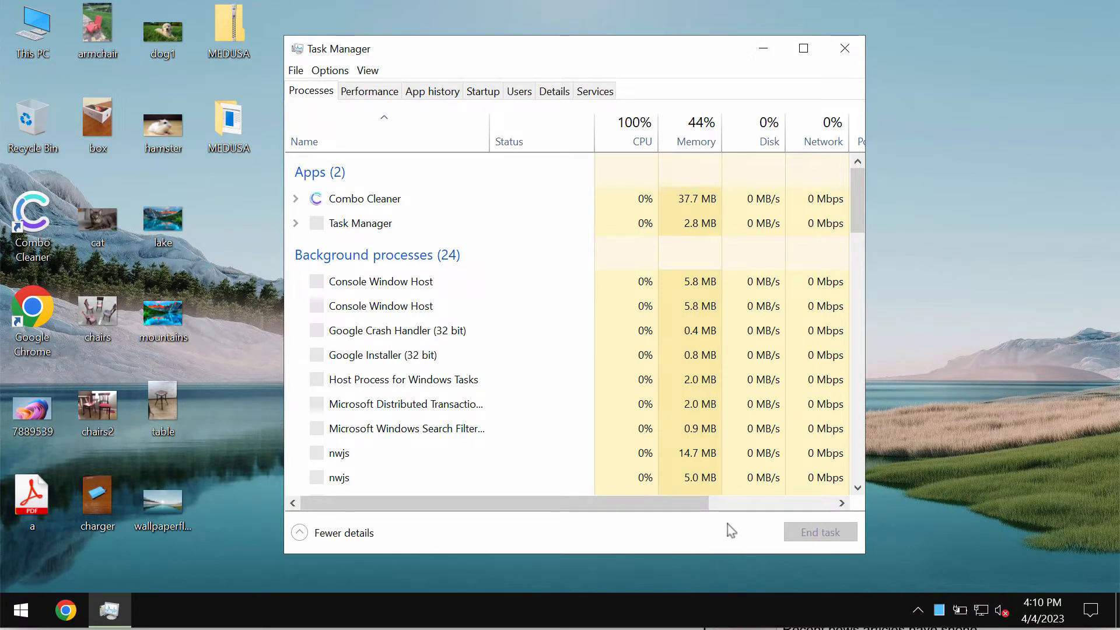
scroll("down", 3)
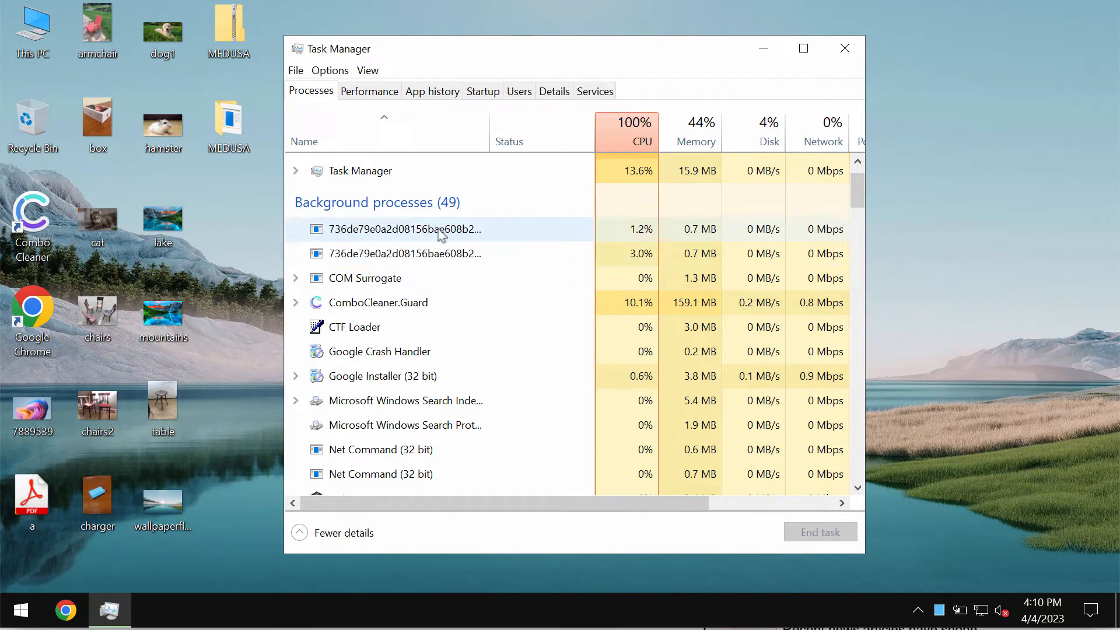
left_click(404, 253)
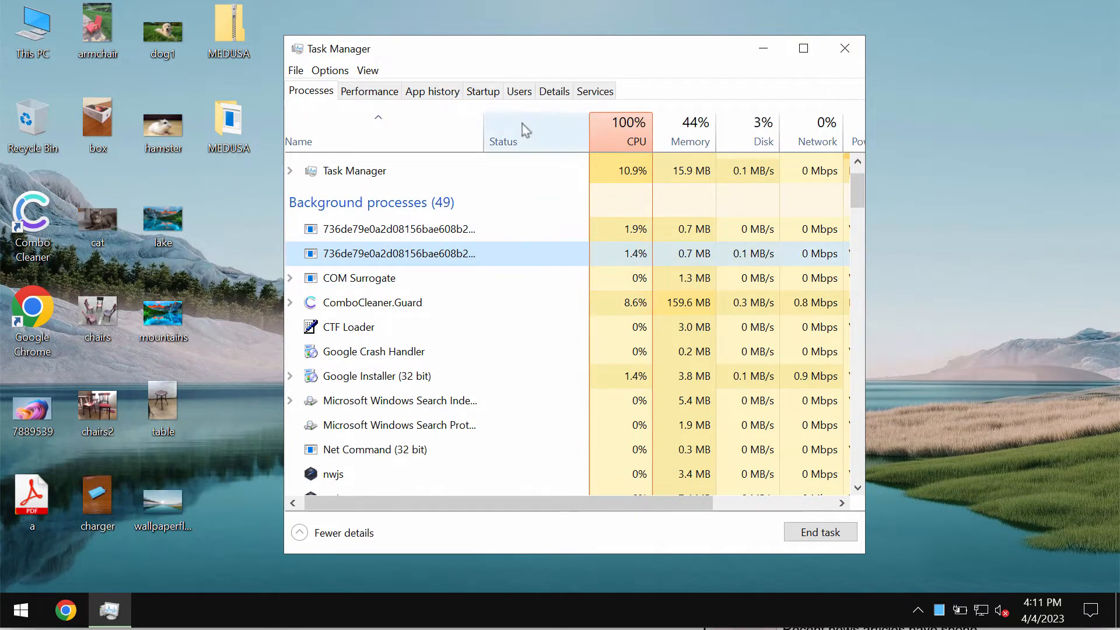
scroll("right", 3)
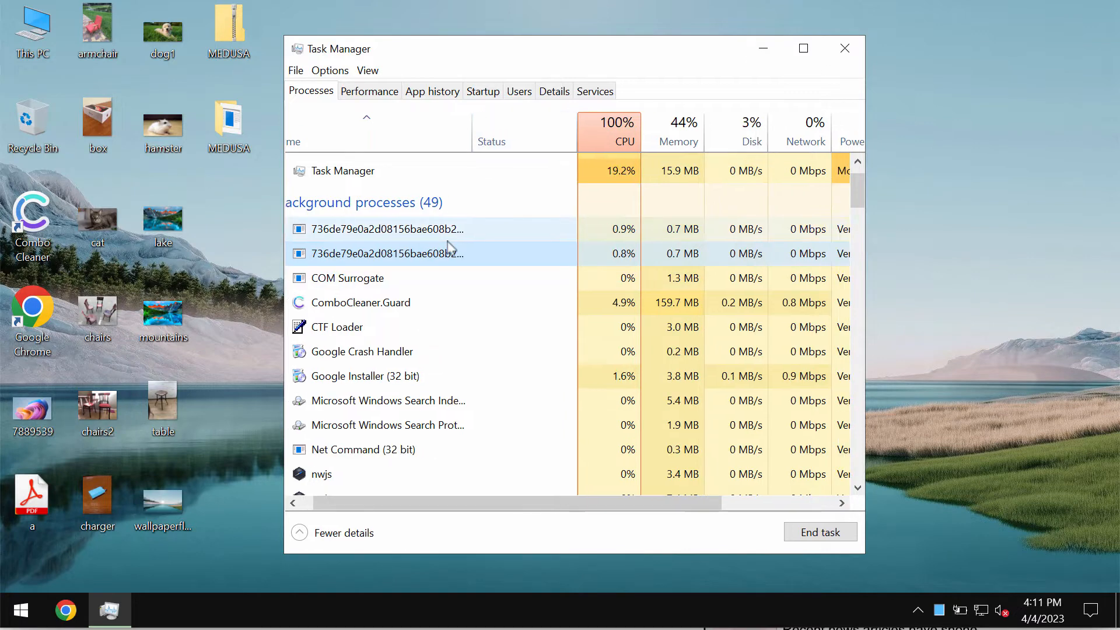
right_click(387, 253)
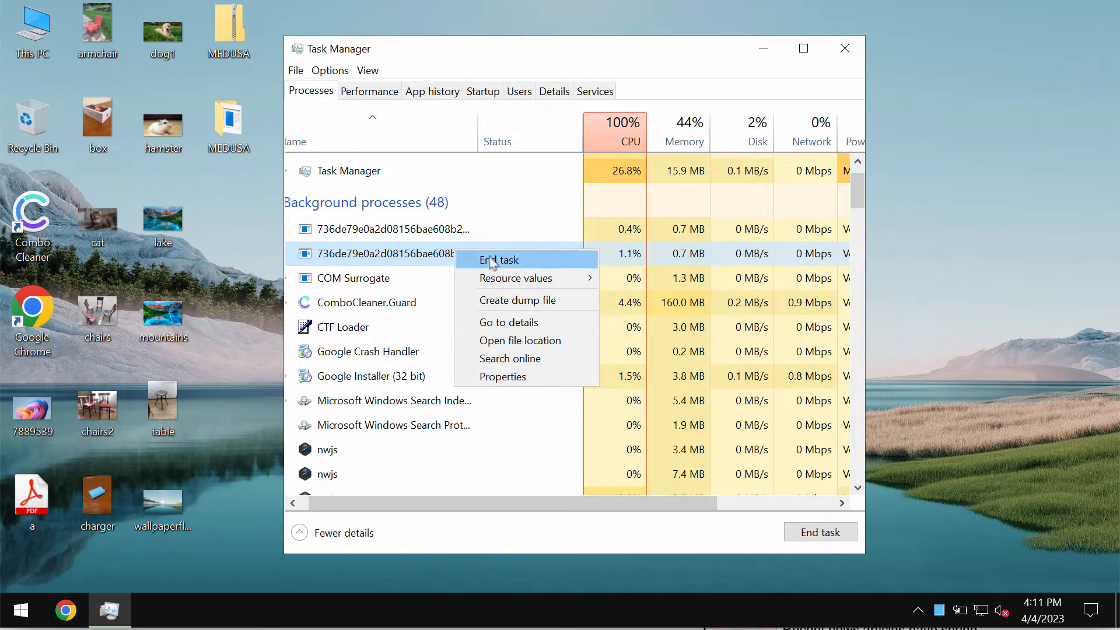
left_click(500, 258)
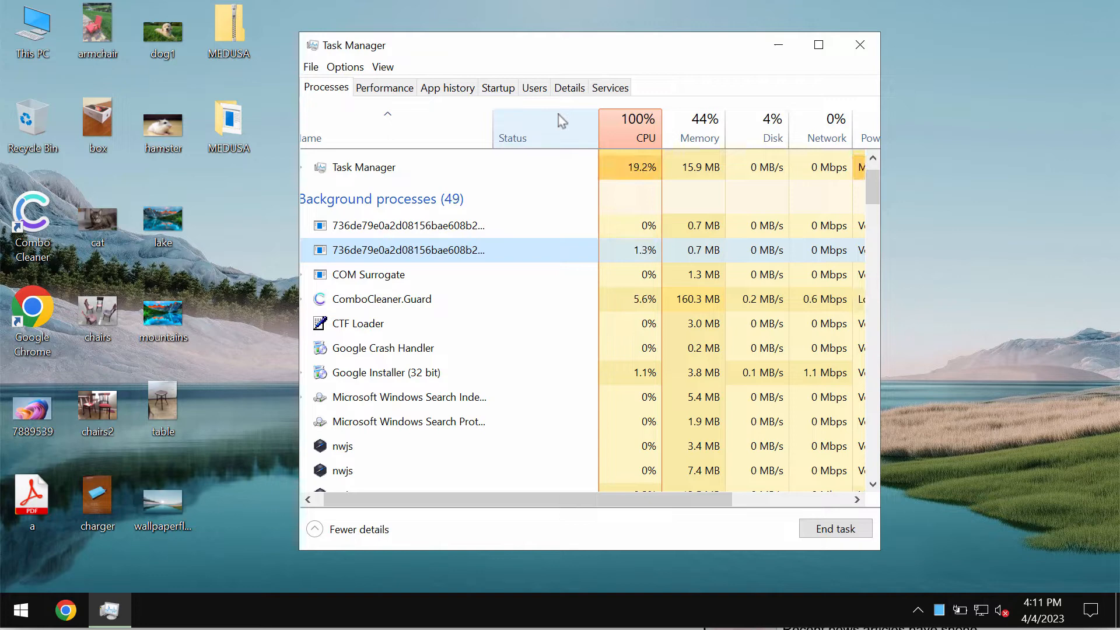
Scroll through the background processes list in Task Manager.
scroll("right", 3)
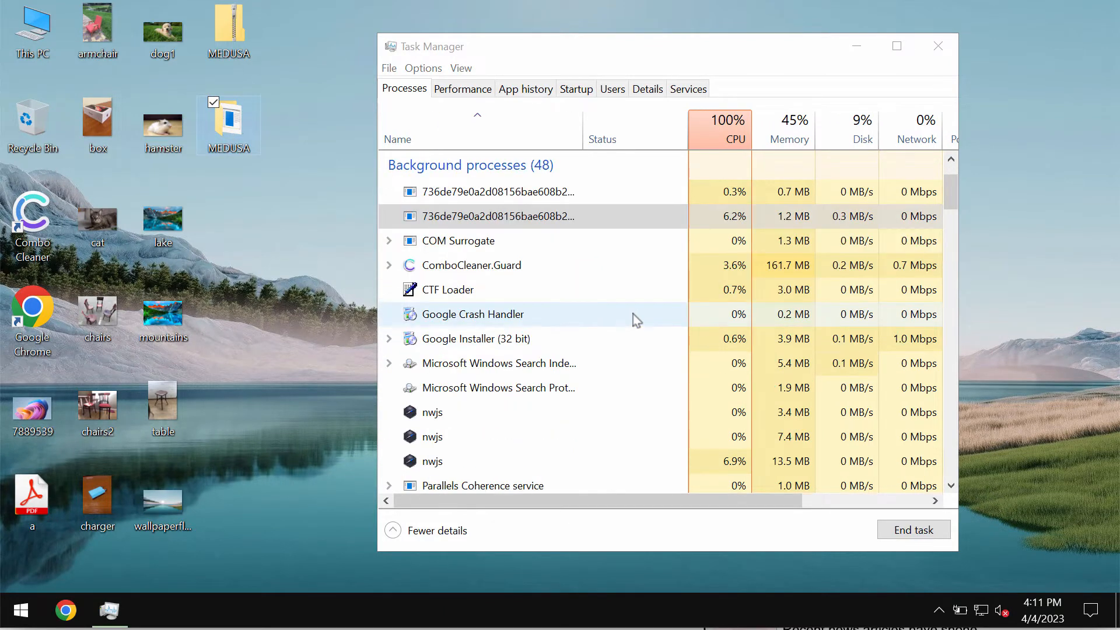
scroll("up", 3)
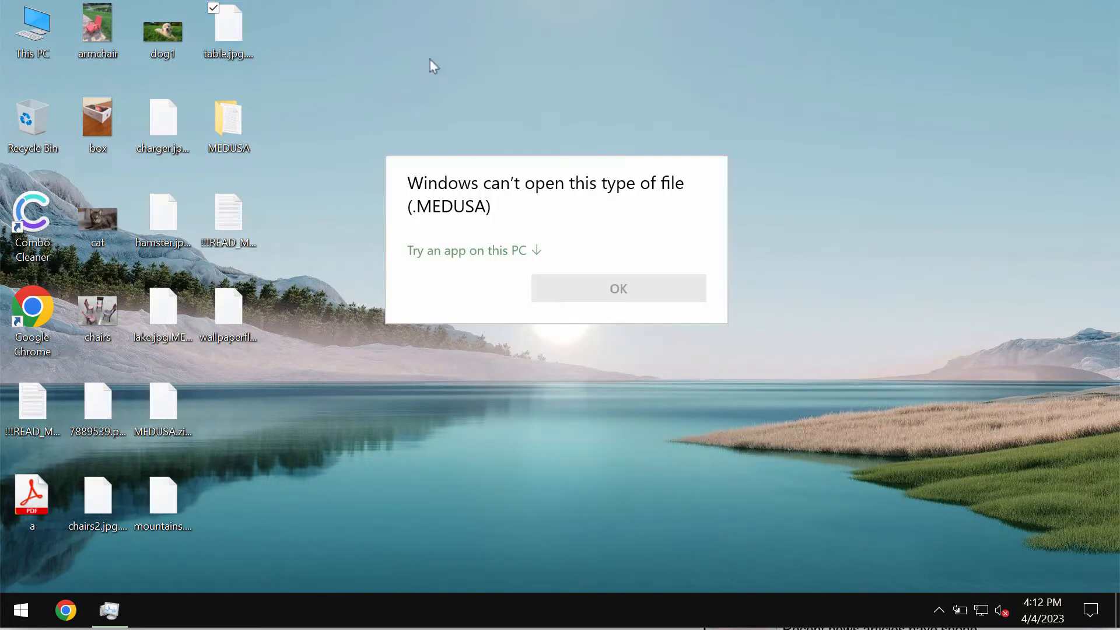
Dismiss the can't-open-file message, then reopen, scroll and close Task Manager.
left_click(617, 288)
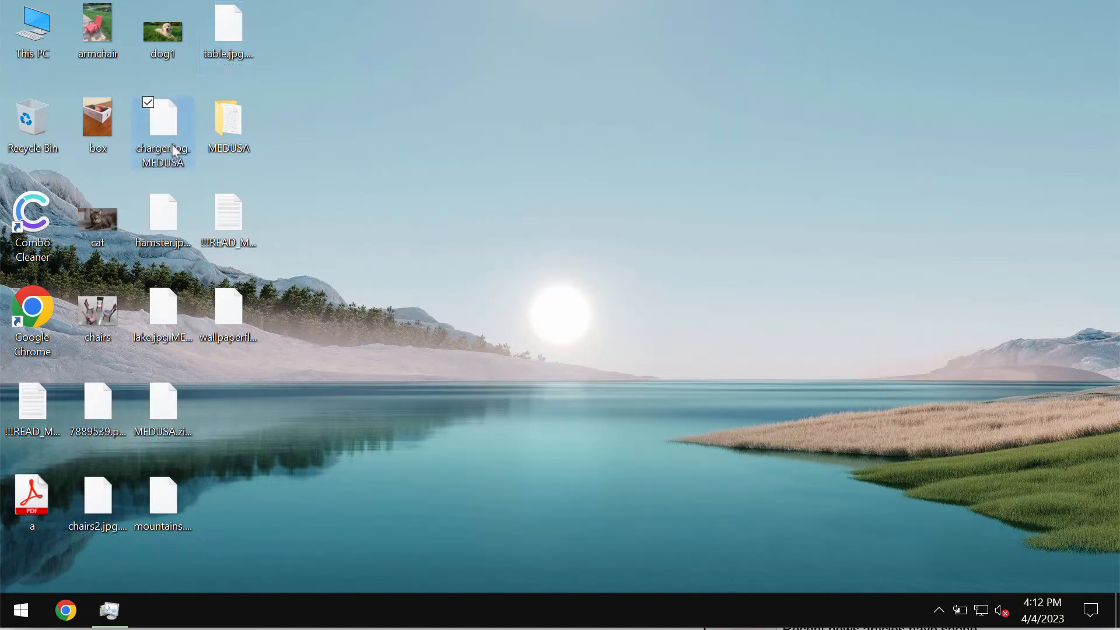
mouse_move(373, 243)
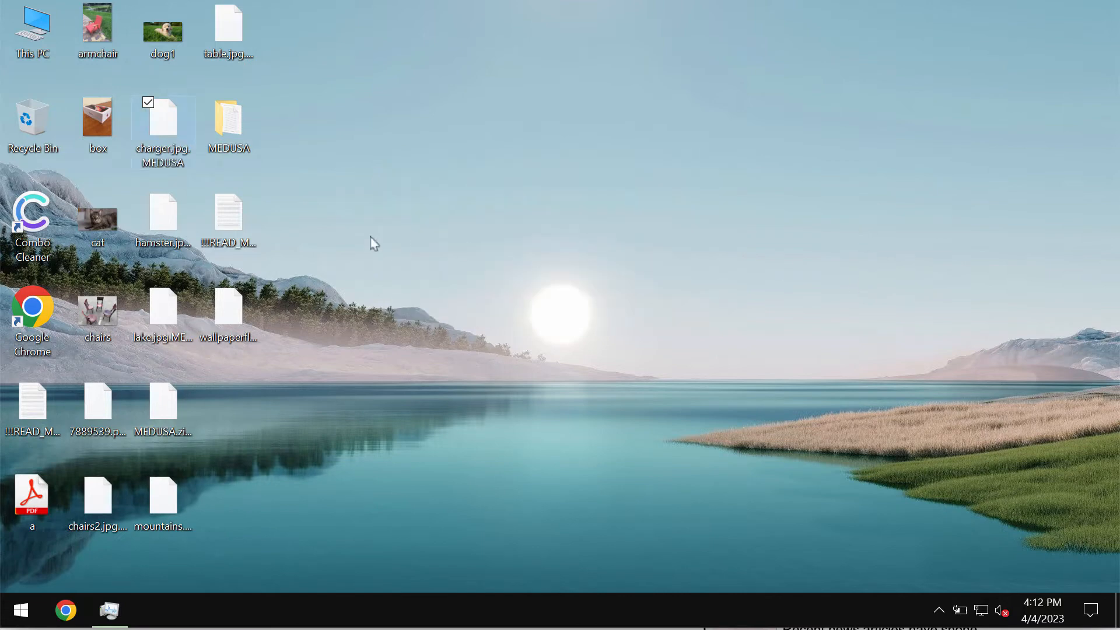
double_click(162, 117)
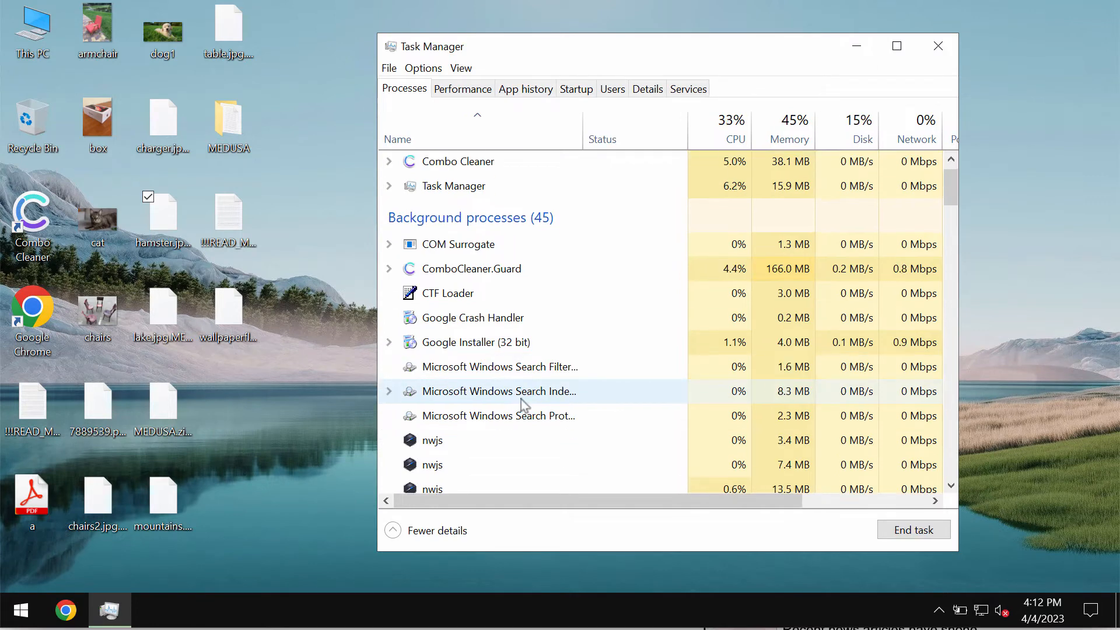
scroll("up", 3)
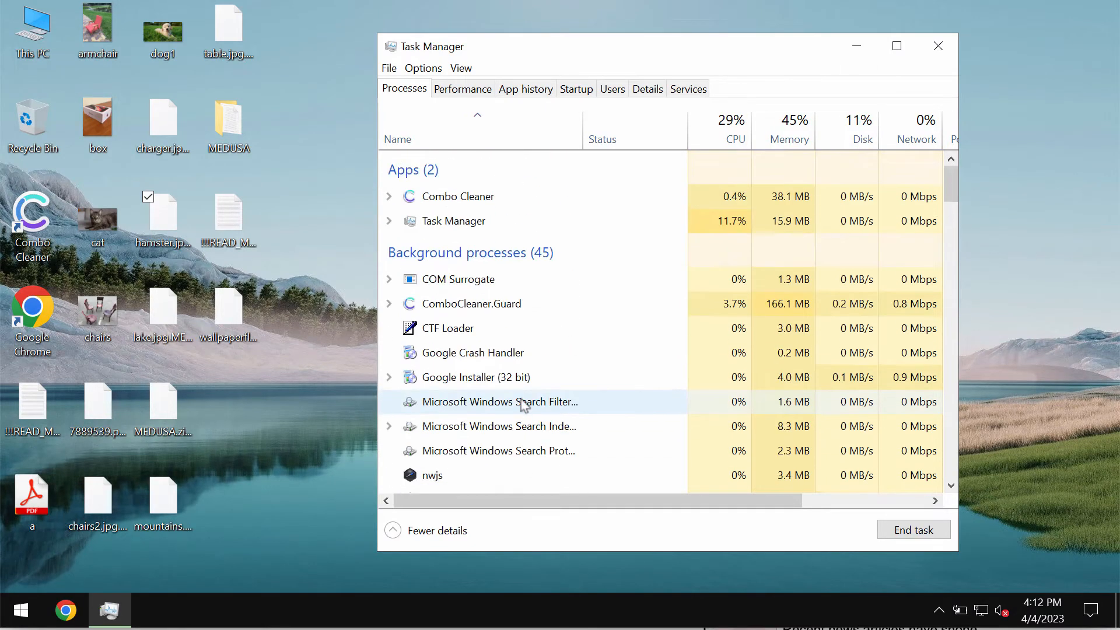
scroll("down", 3)
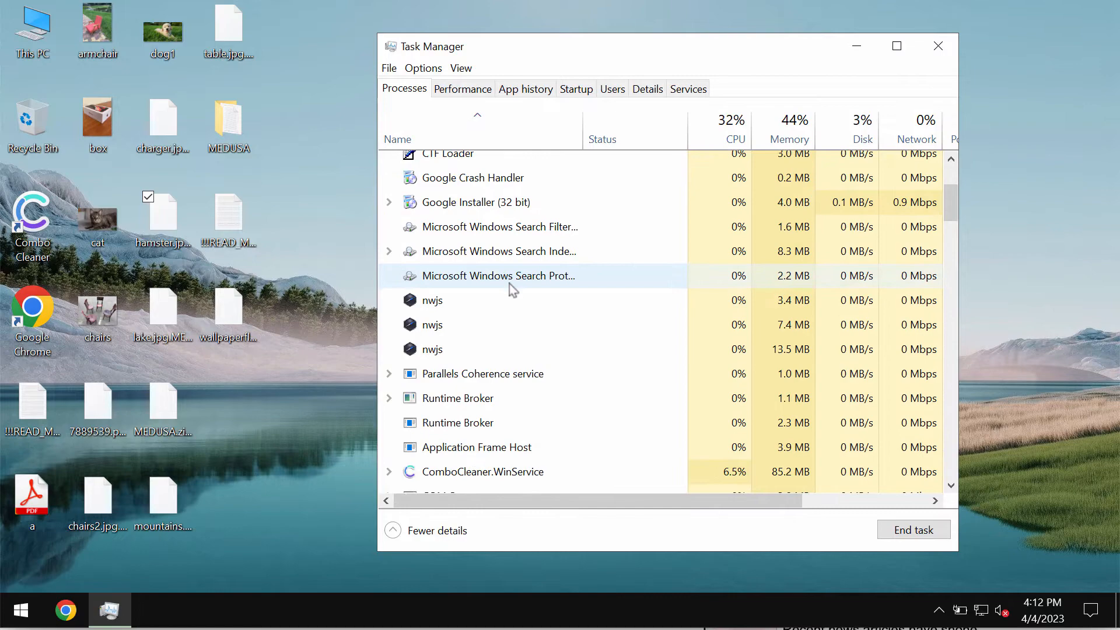
scroll("down", 3)
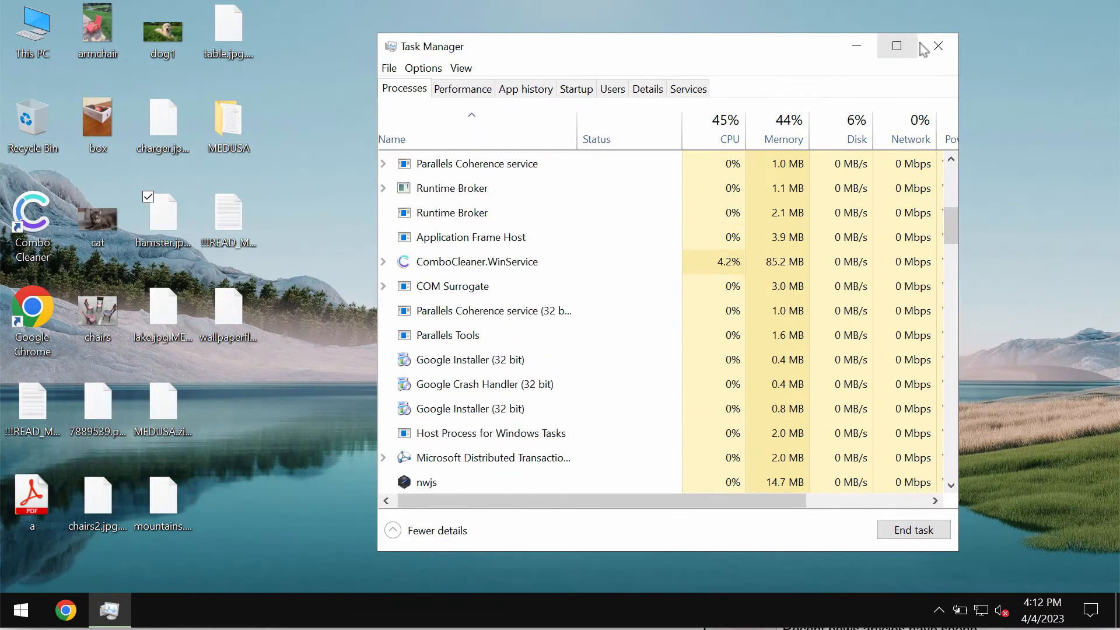
left_click(938, 45)
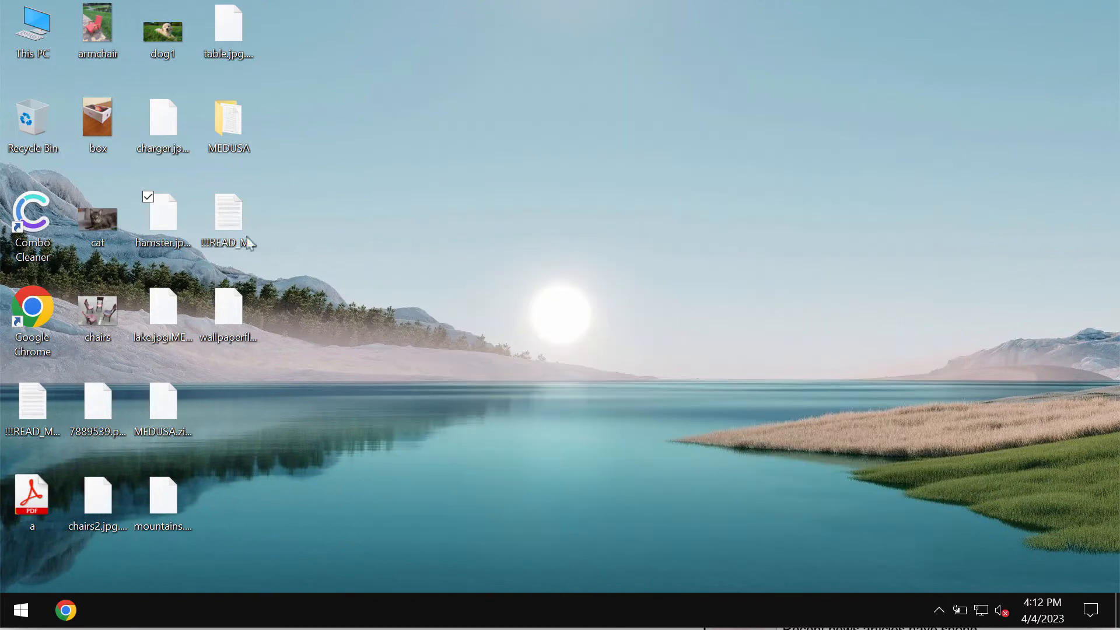
Open !!!READ_ME_MEDUSA!!! in Notepad and scroll through the ransom demands.
double_click(227, 214)
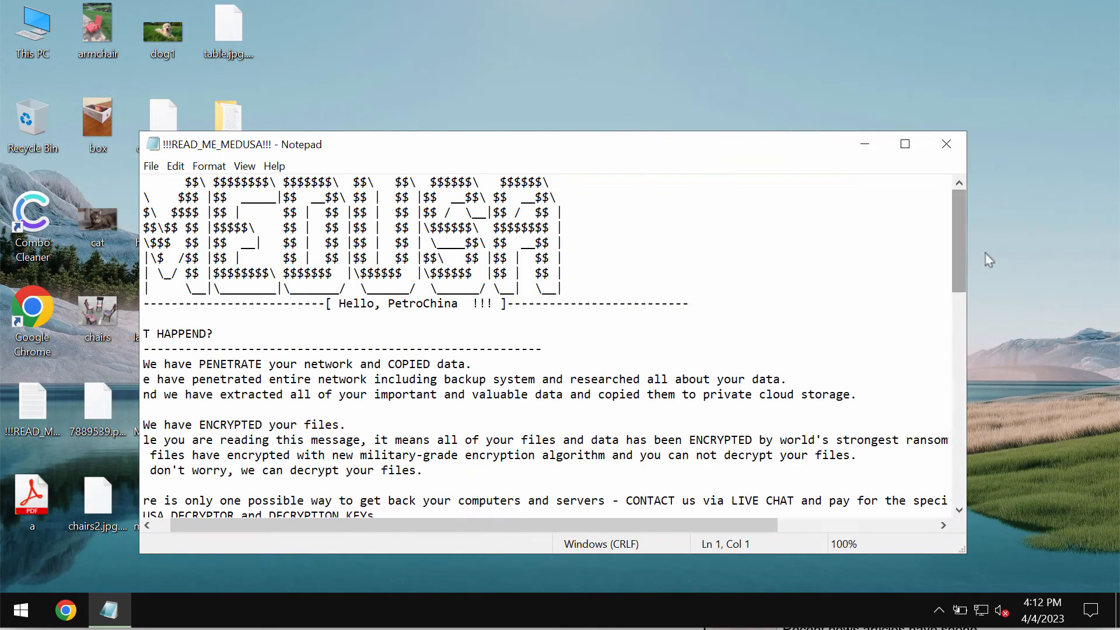
scroll("down", 3)
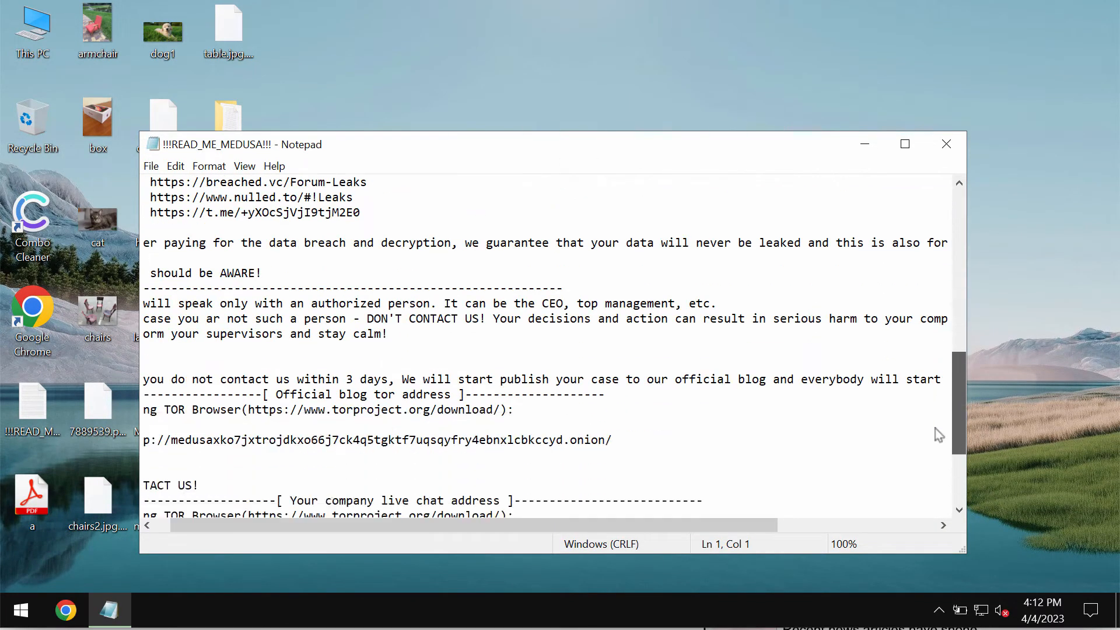
scroll("up", 3)
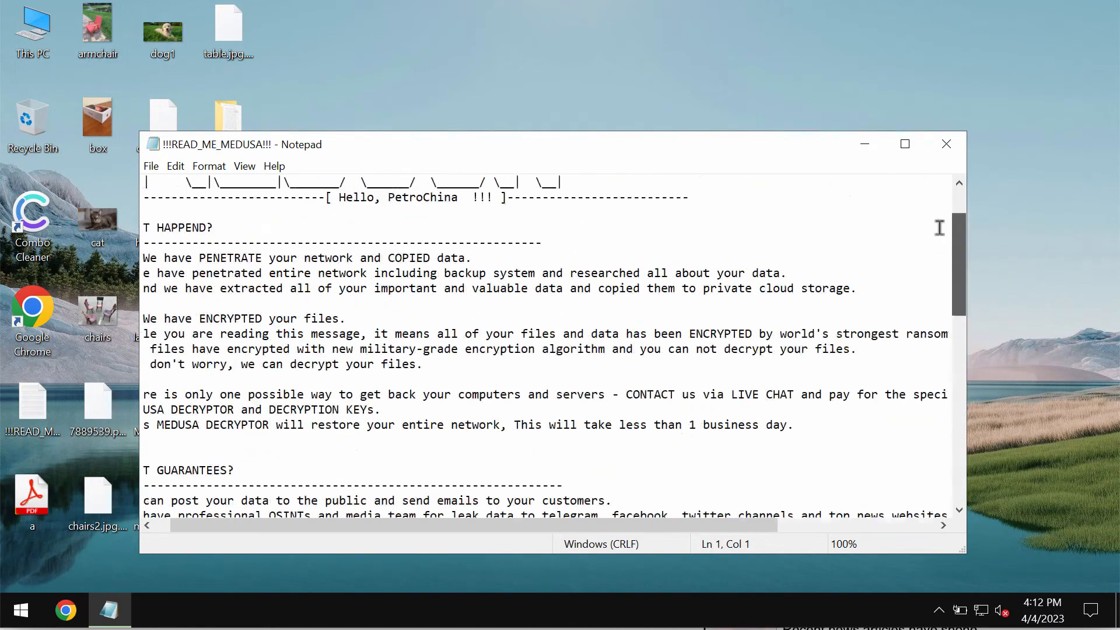
scroll("up", 3)
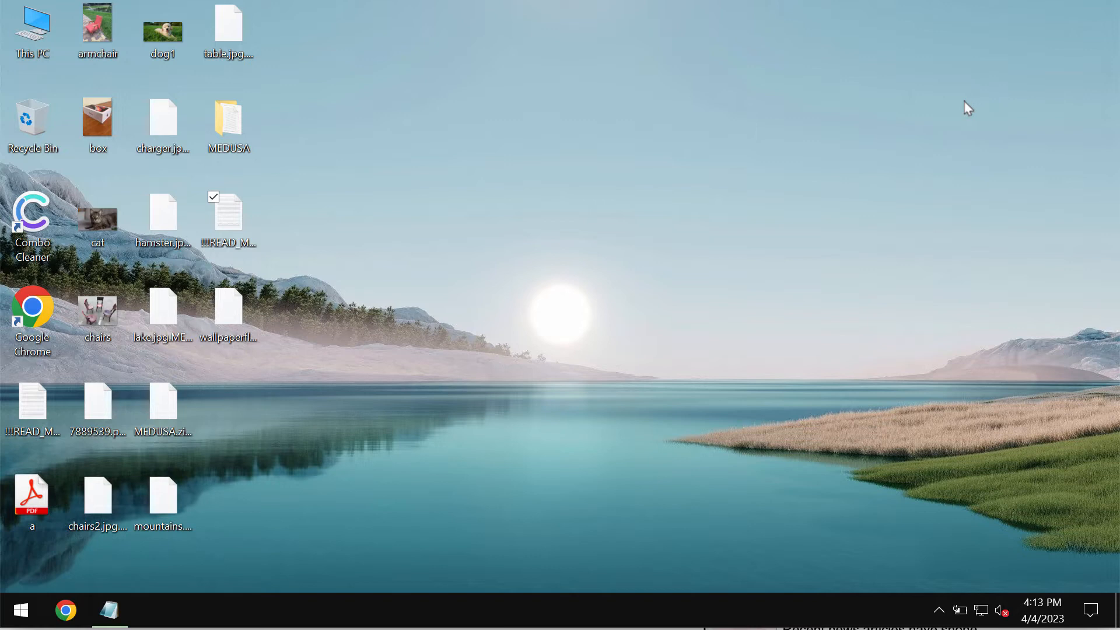
mouse_move(788, 131)
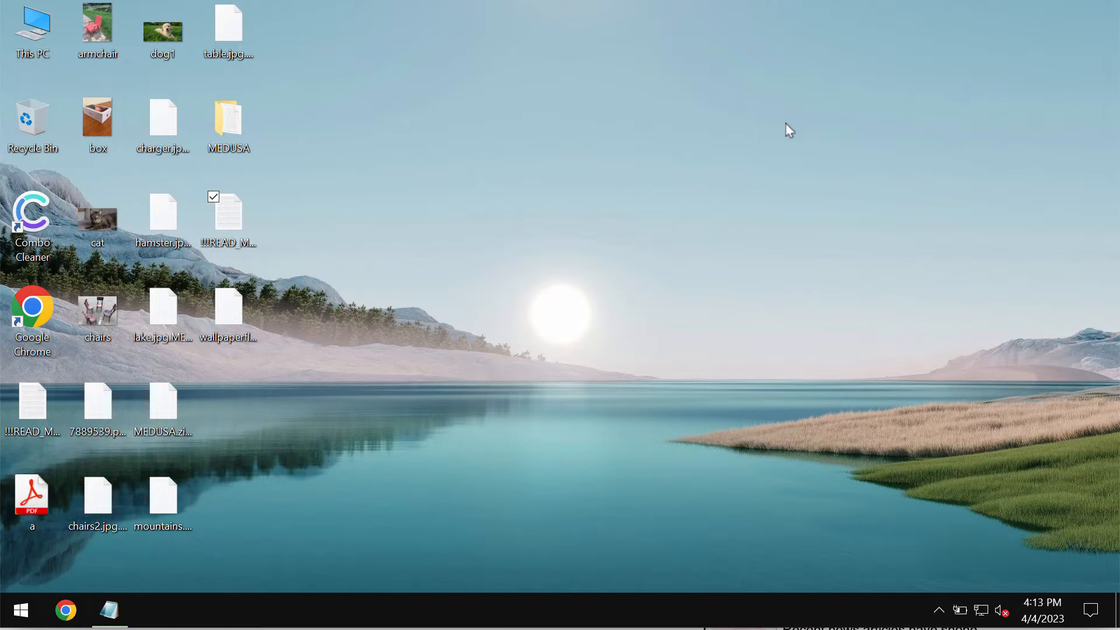
mouse_move(777, 136)
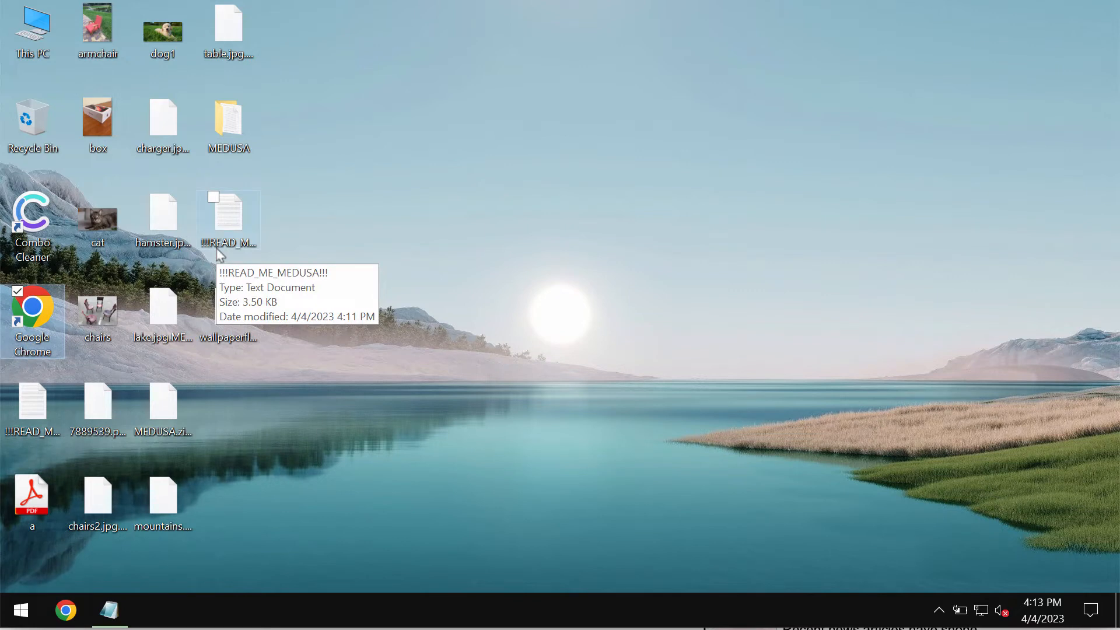
mouse_move(529, 50)
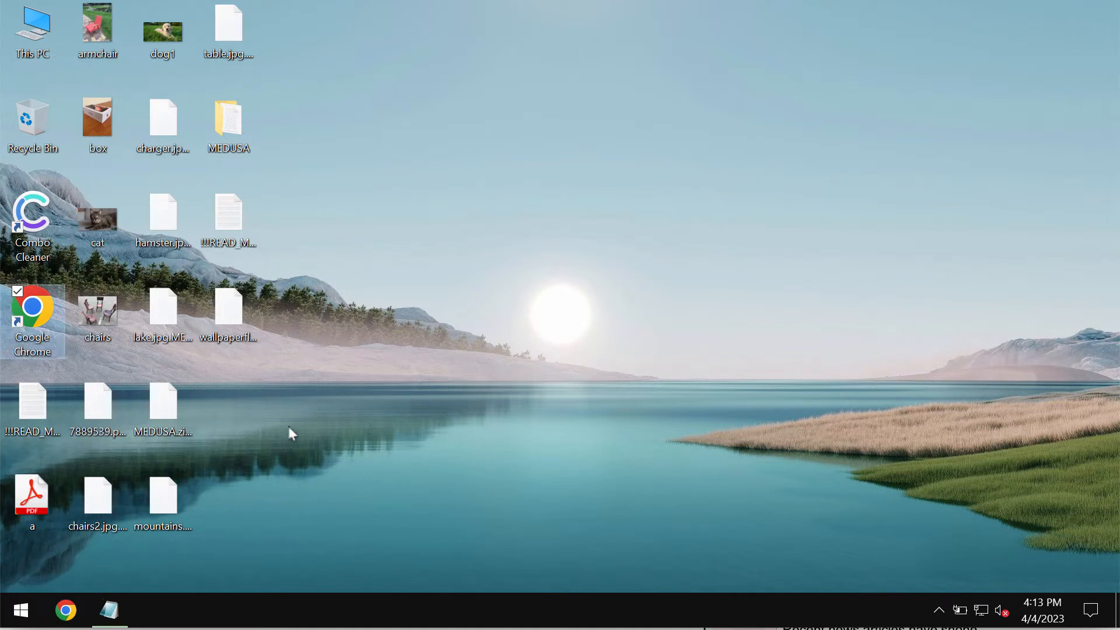
Browse from This PC into the Internet Explorer folder and run iexplore.
left_click(32, 32)
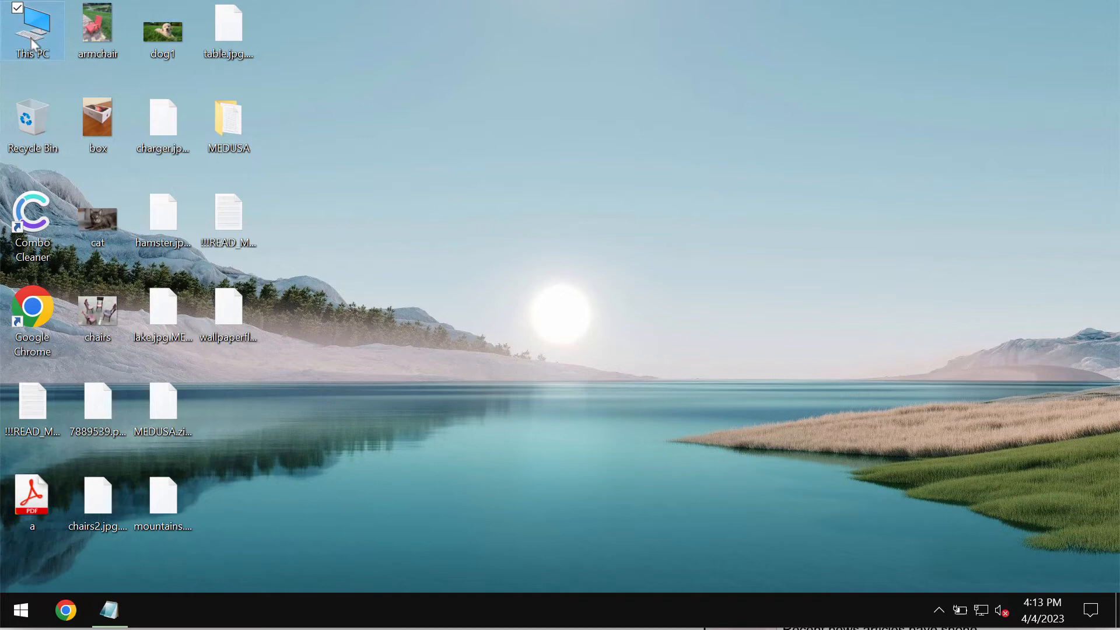
double_click(31, 32)
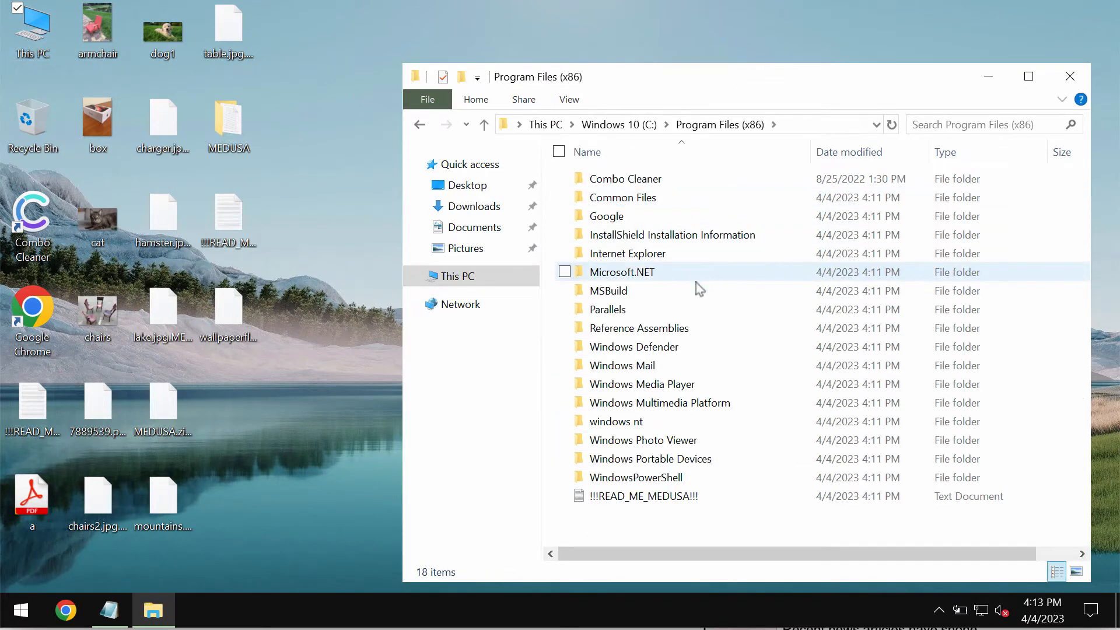
double_click(627, 252)
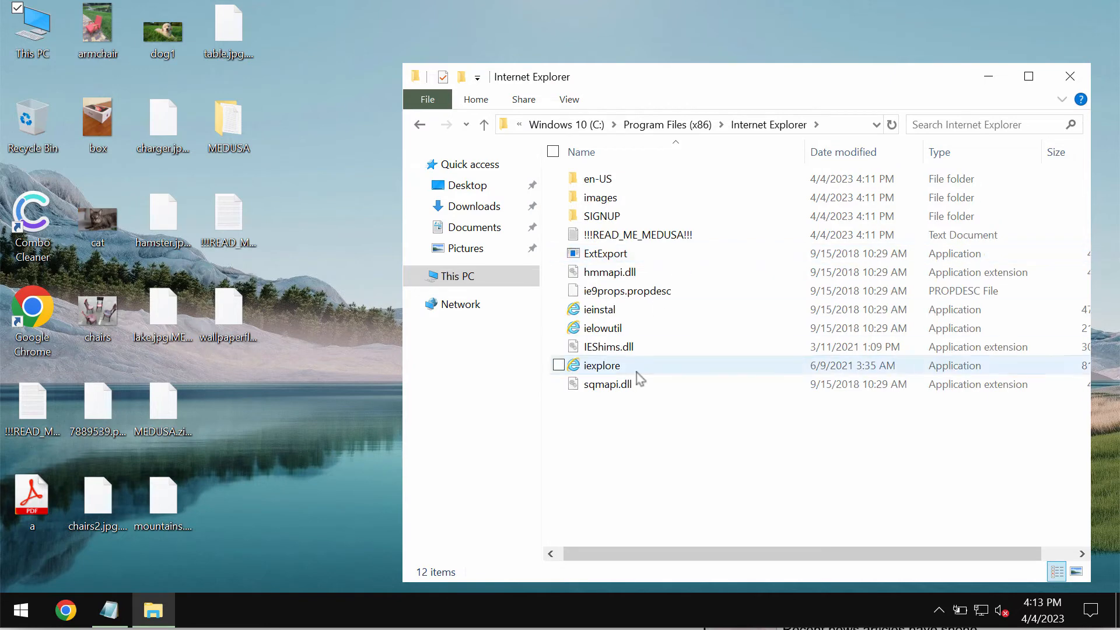
double_click(601, 365)
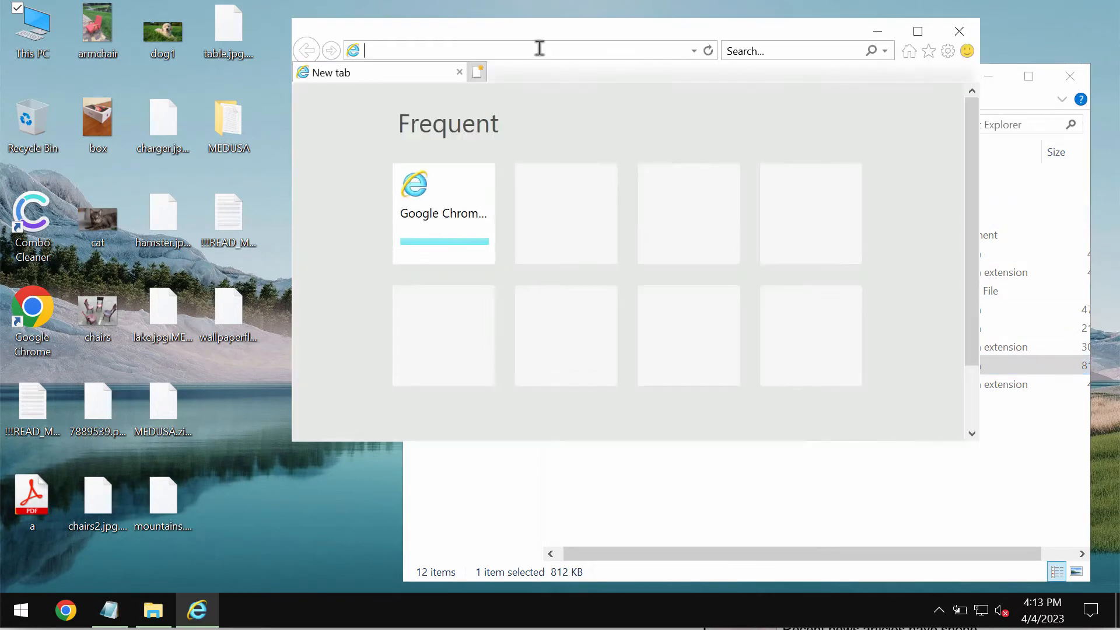
Load combocleaner.com from the address bar, then minimize Internet Explorer.
type("comboclen")
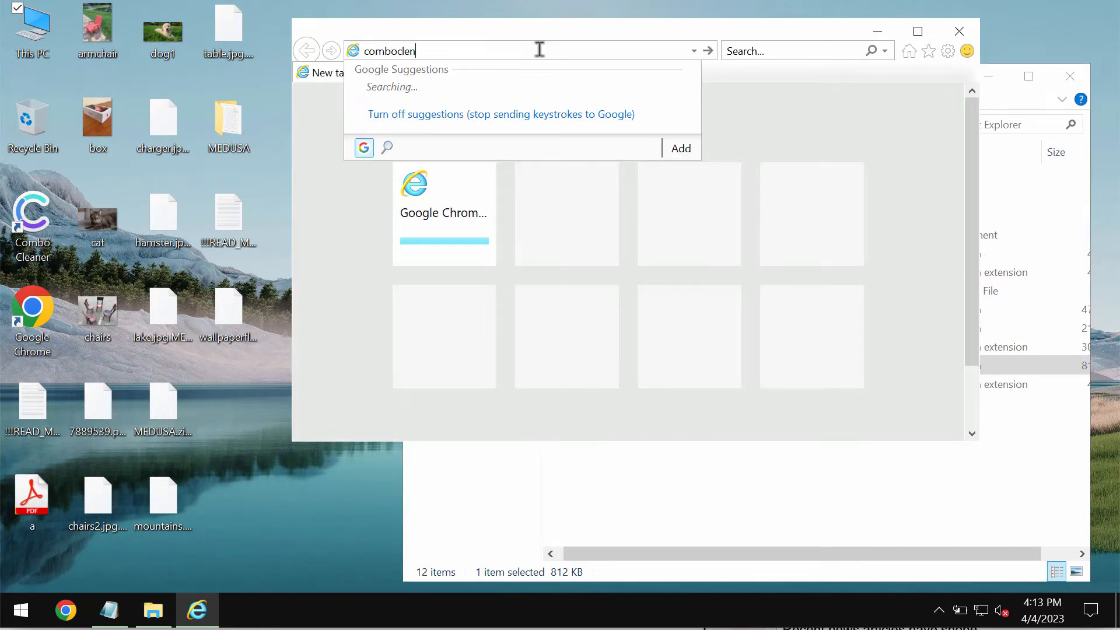
type("aner.com/")
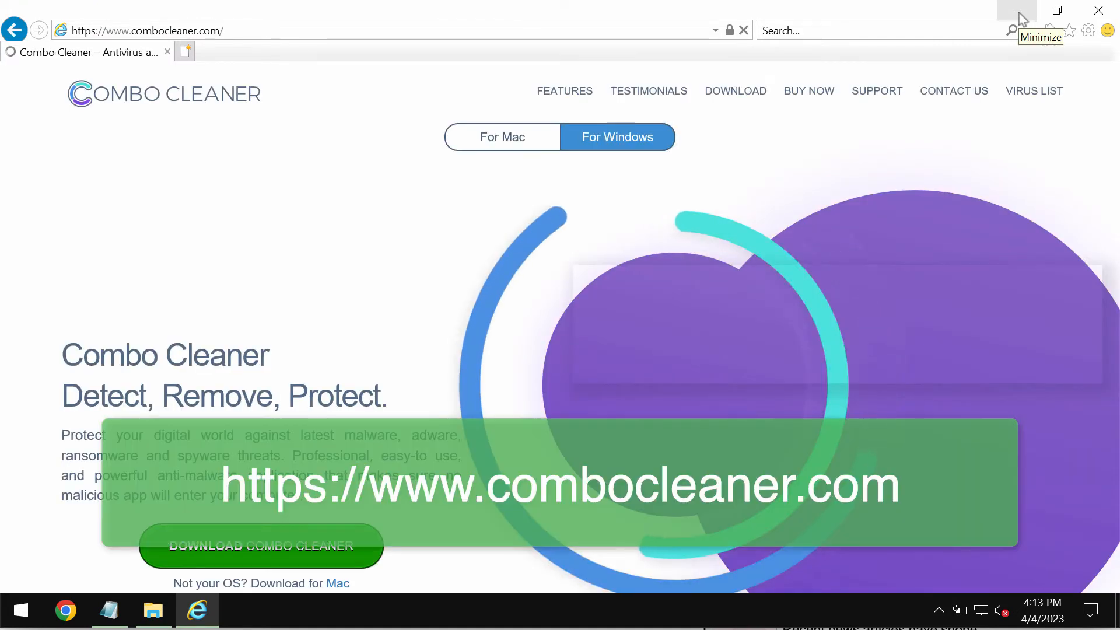
left_click(1017, 13)
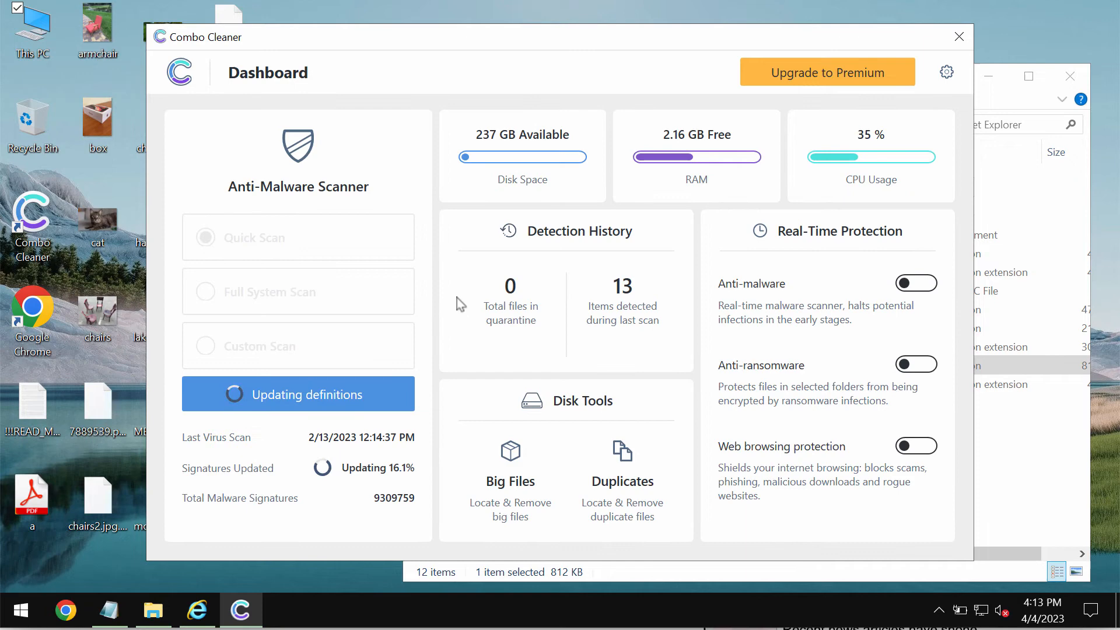
mouse_move(261, 271)
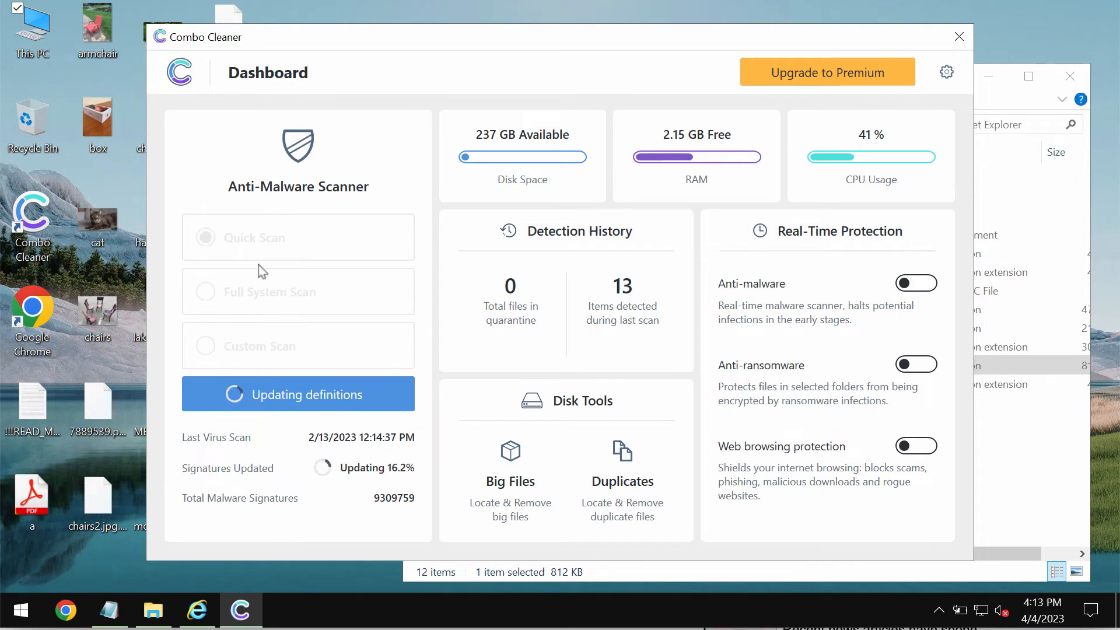
mouse_move(303, 245)
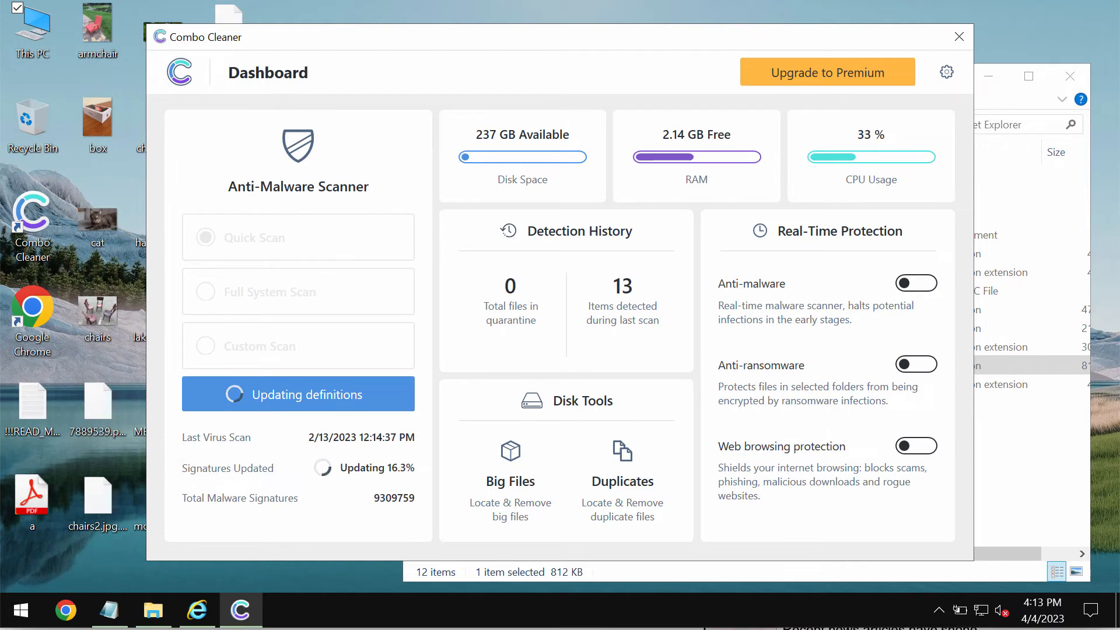
Start a Quick Scan from the Combo Cleaner Dashboard.
left_click(298, 237)
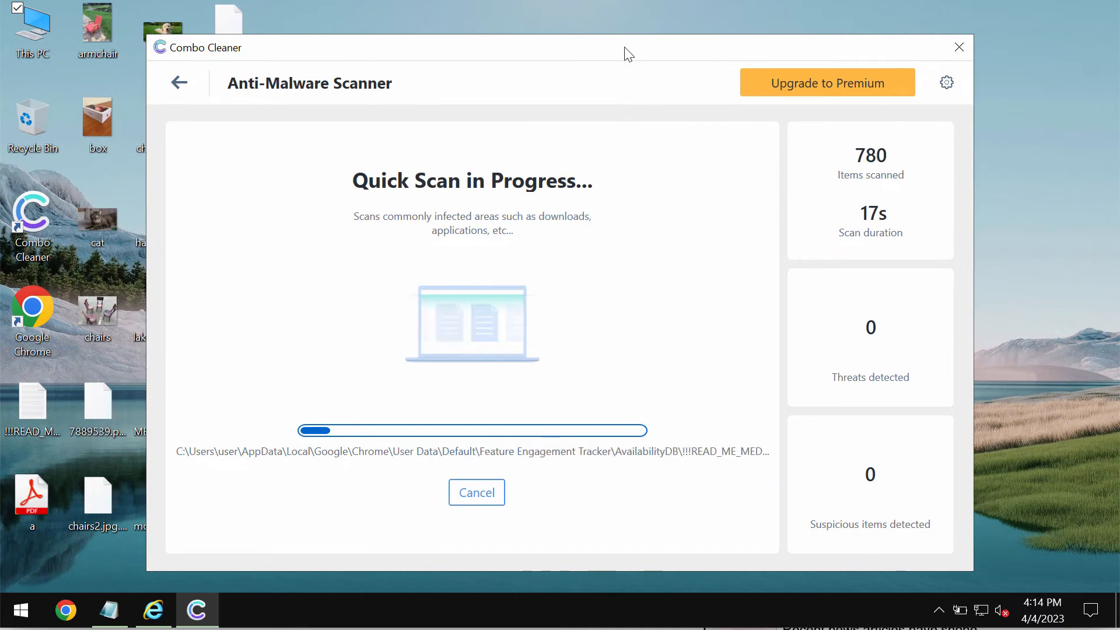
Review General and Anti-Ransomware settings, check scan progress, then reopen Anti-Ransomware settings.
left_click(945, 82)
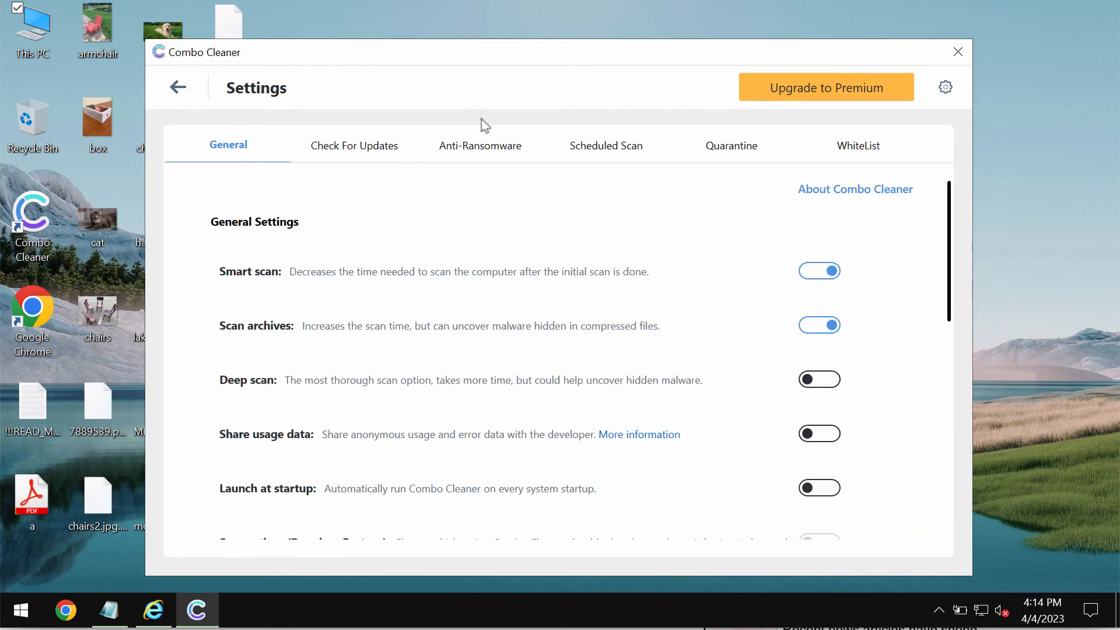
left_click(480, 146)
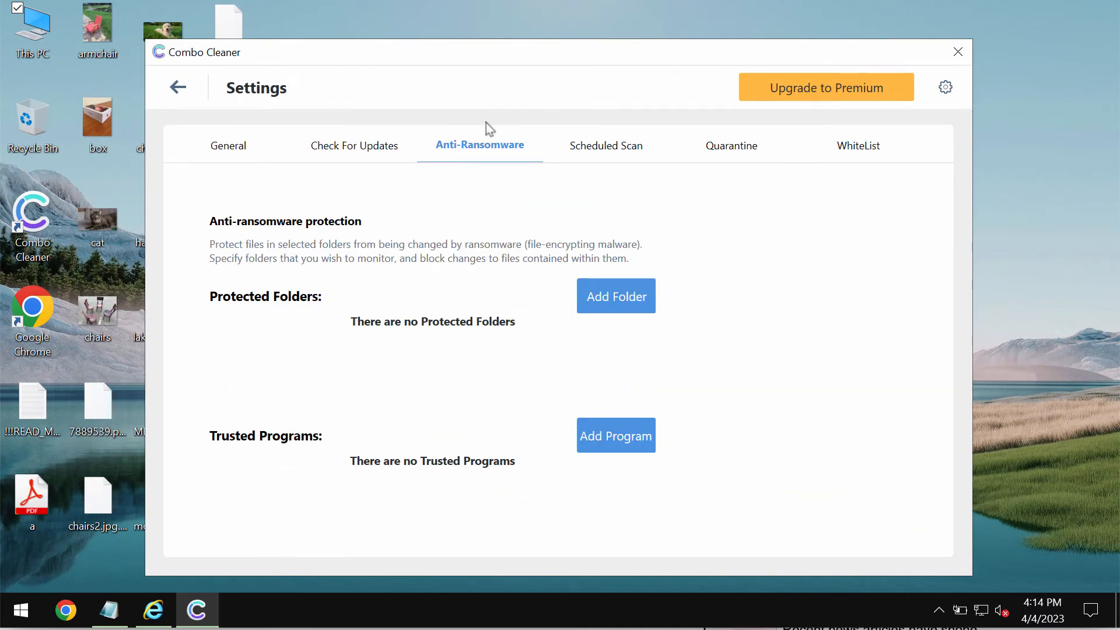
mouse_move(310, 286)
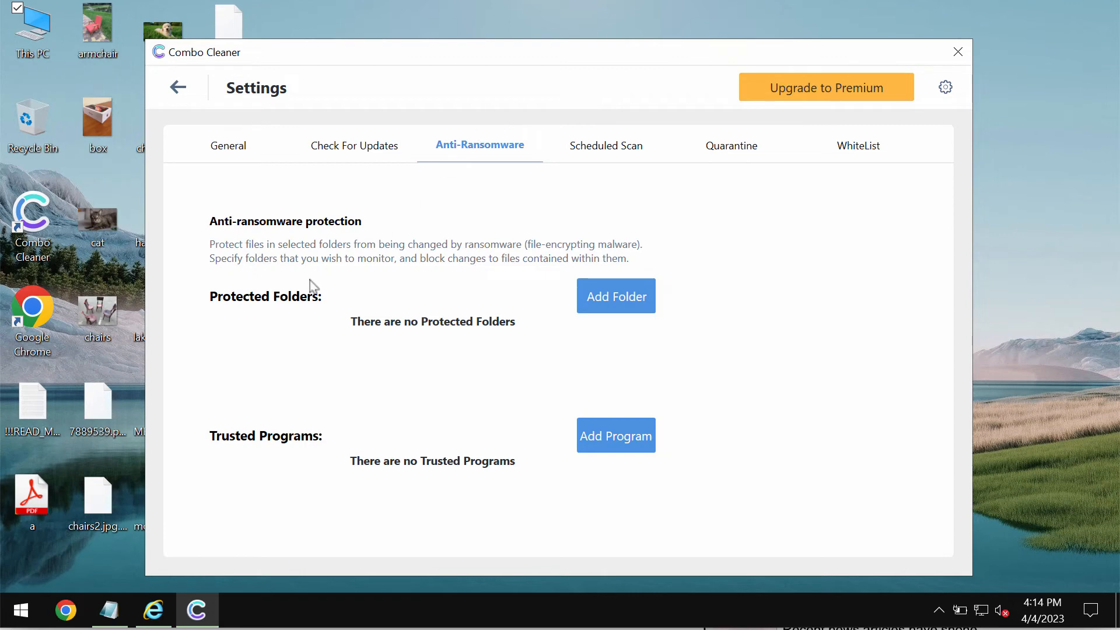
mouse_move(625, 218)
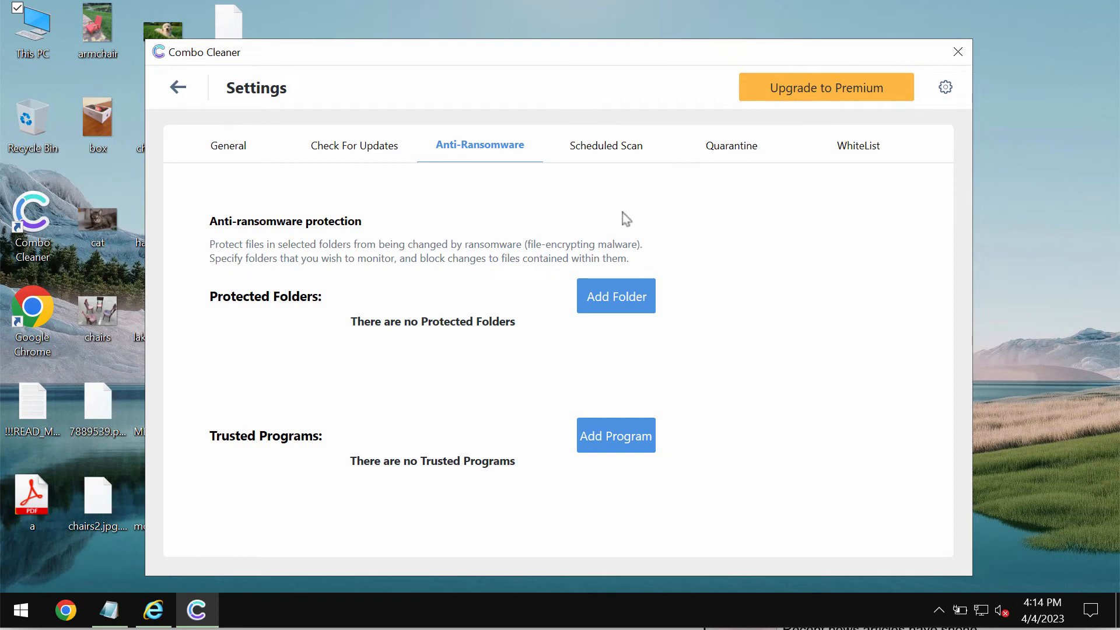
left_click(228, 146)
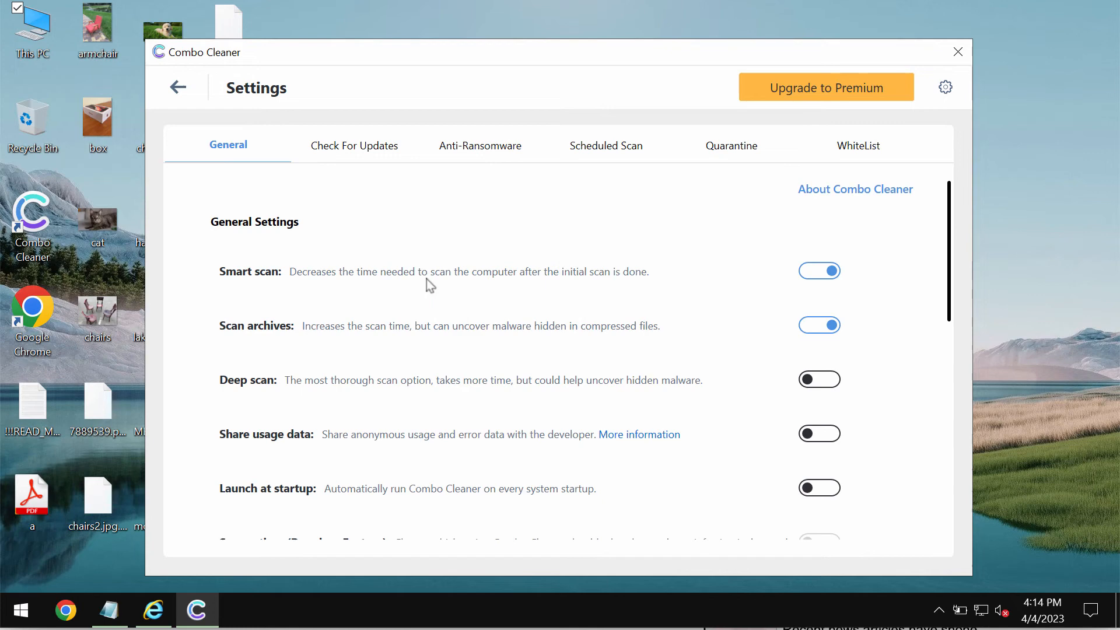
left_click(480, 145)
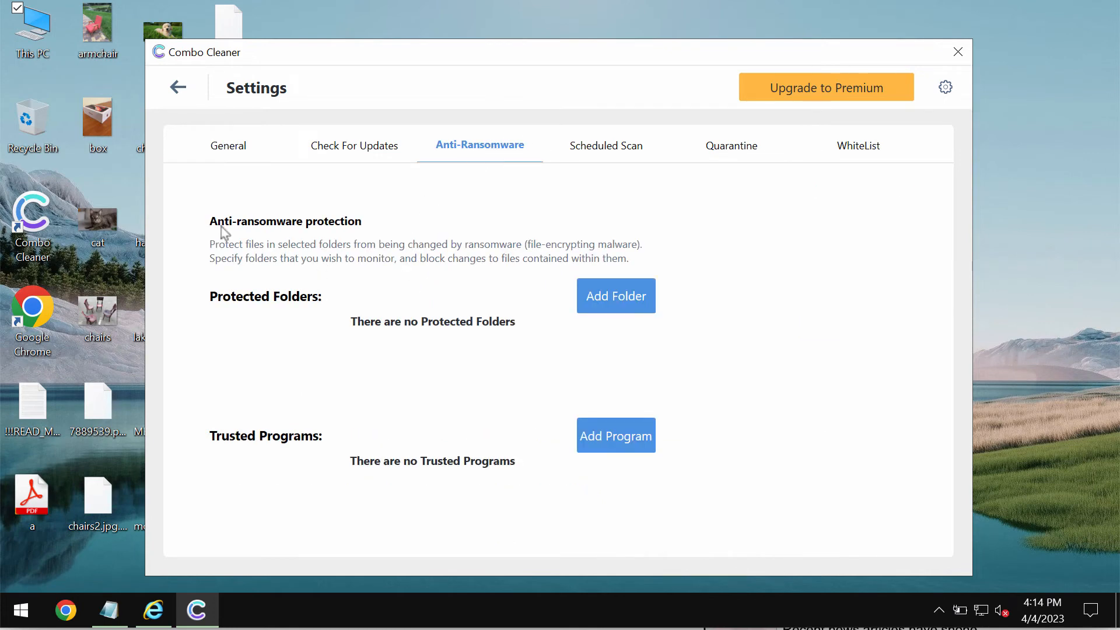
left_click(177, 87)
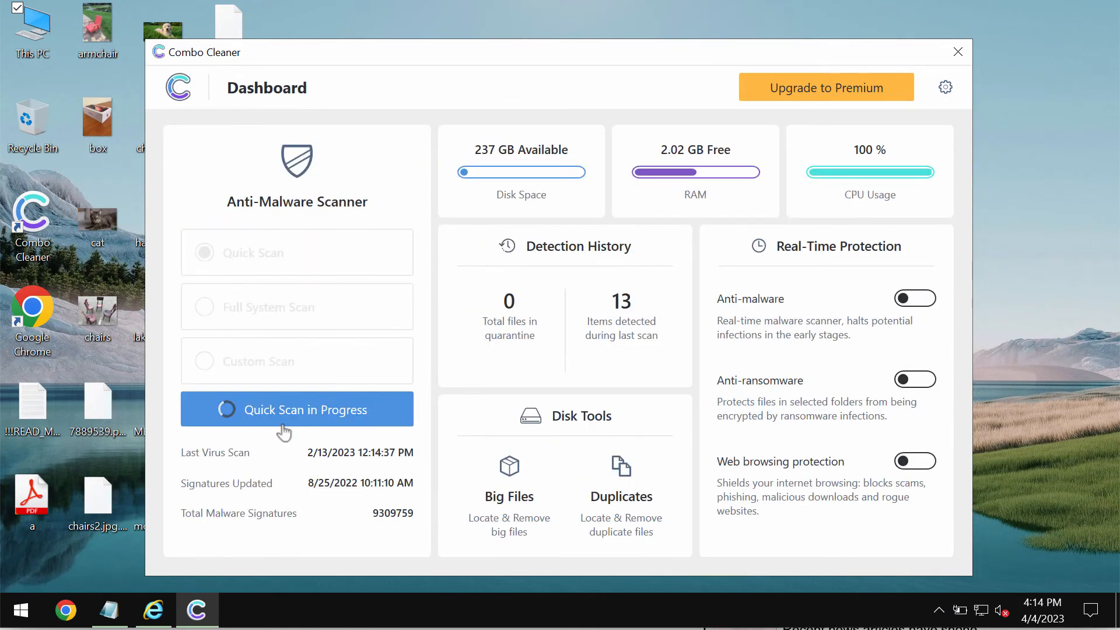
left_click(296, 409)
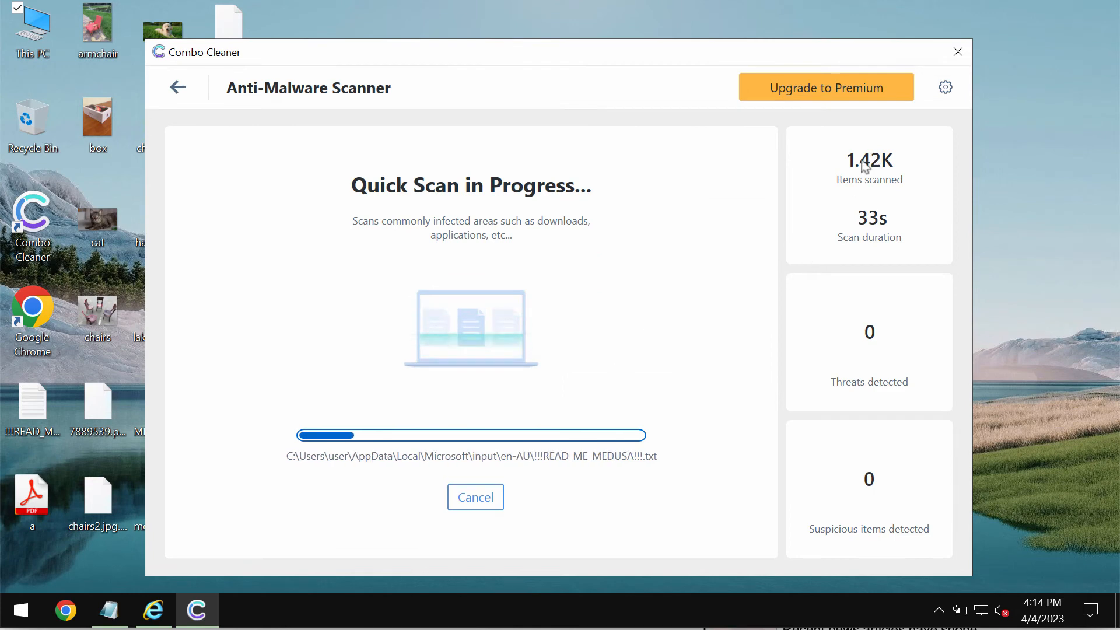
left_click(944, 87)
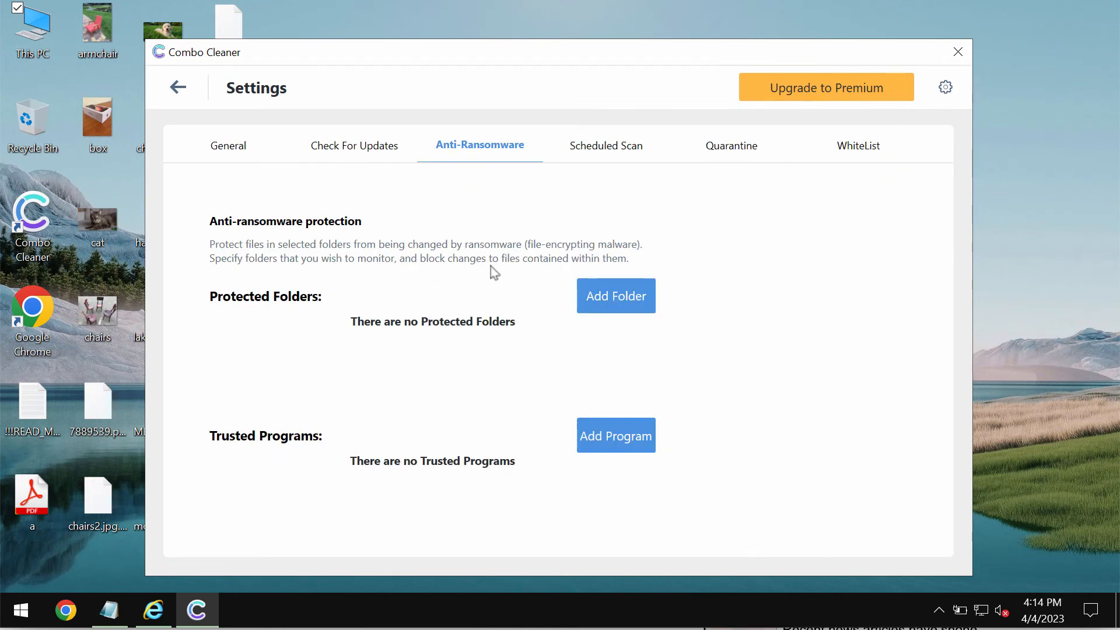
mouse_move(177, 93)
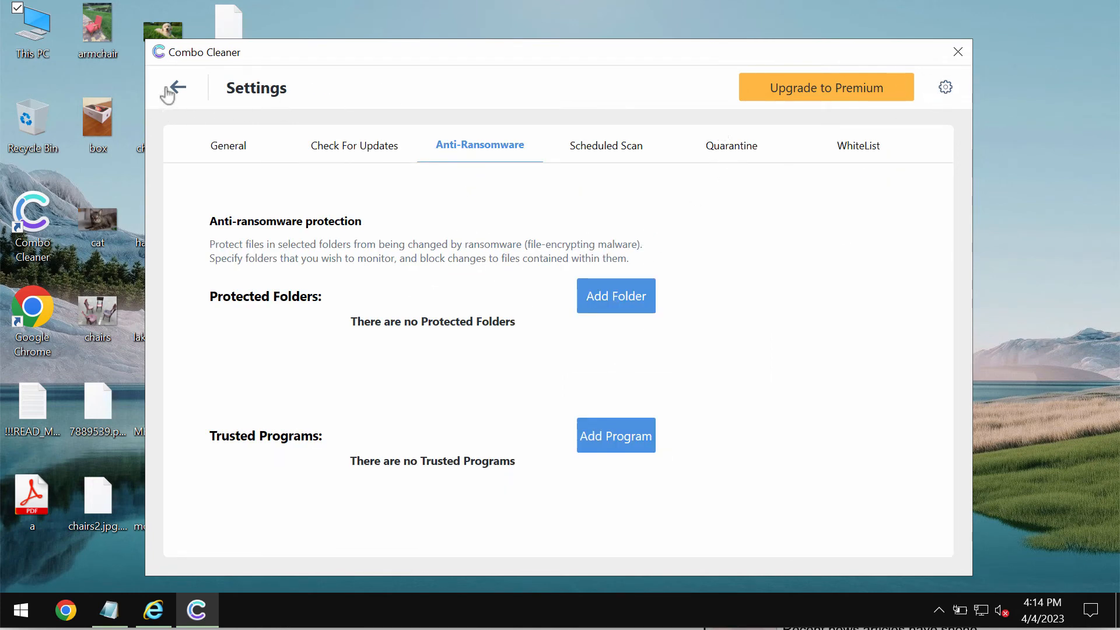
Return to the running scan and answer No to cancelling it.
left_click(177, 92)
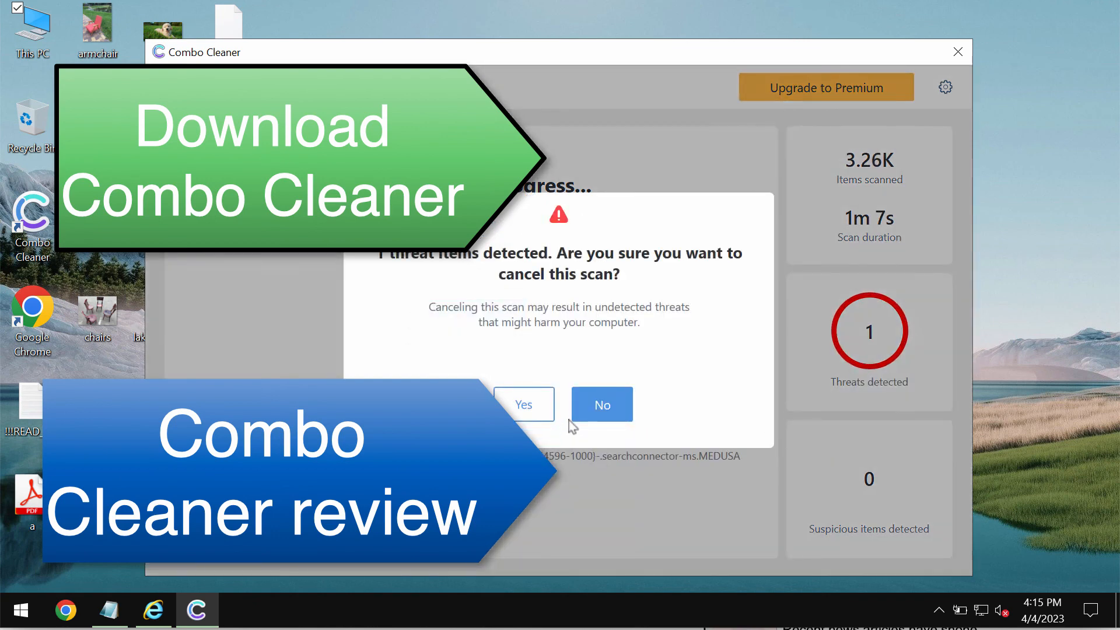
left_click(602, 404)
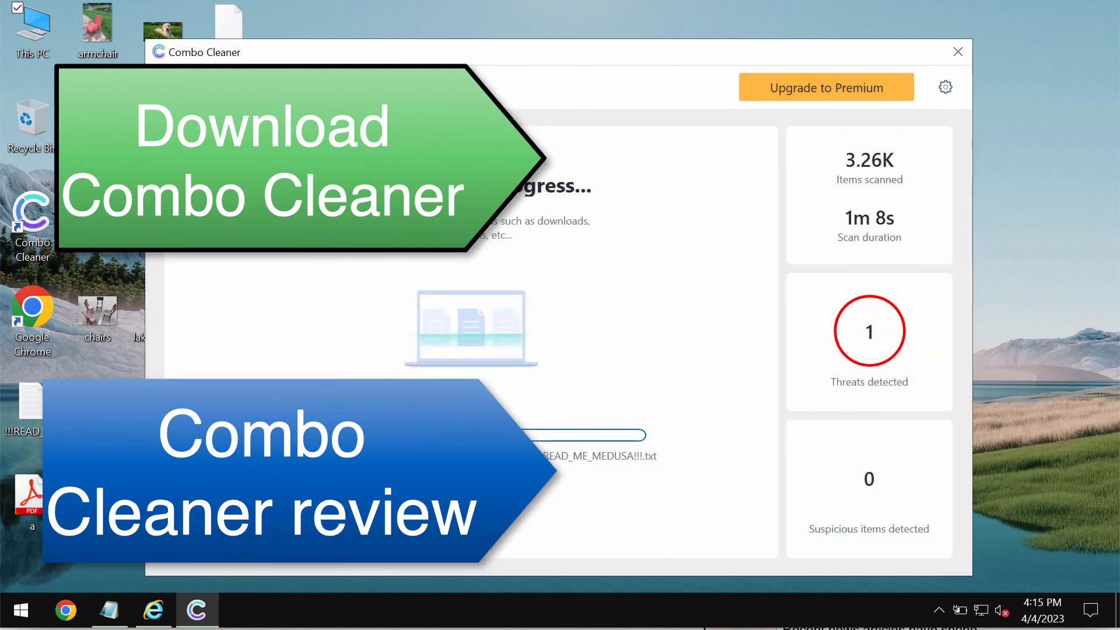